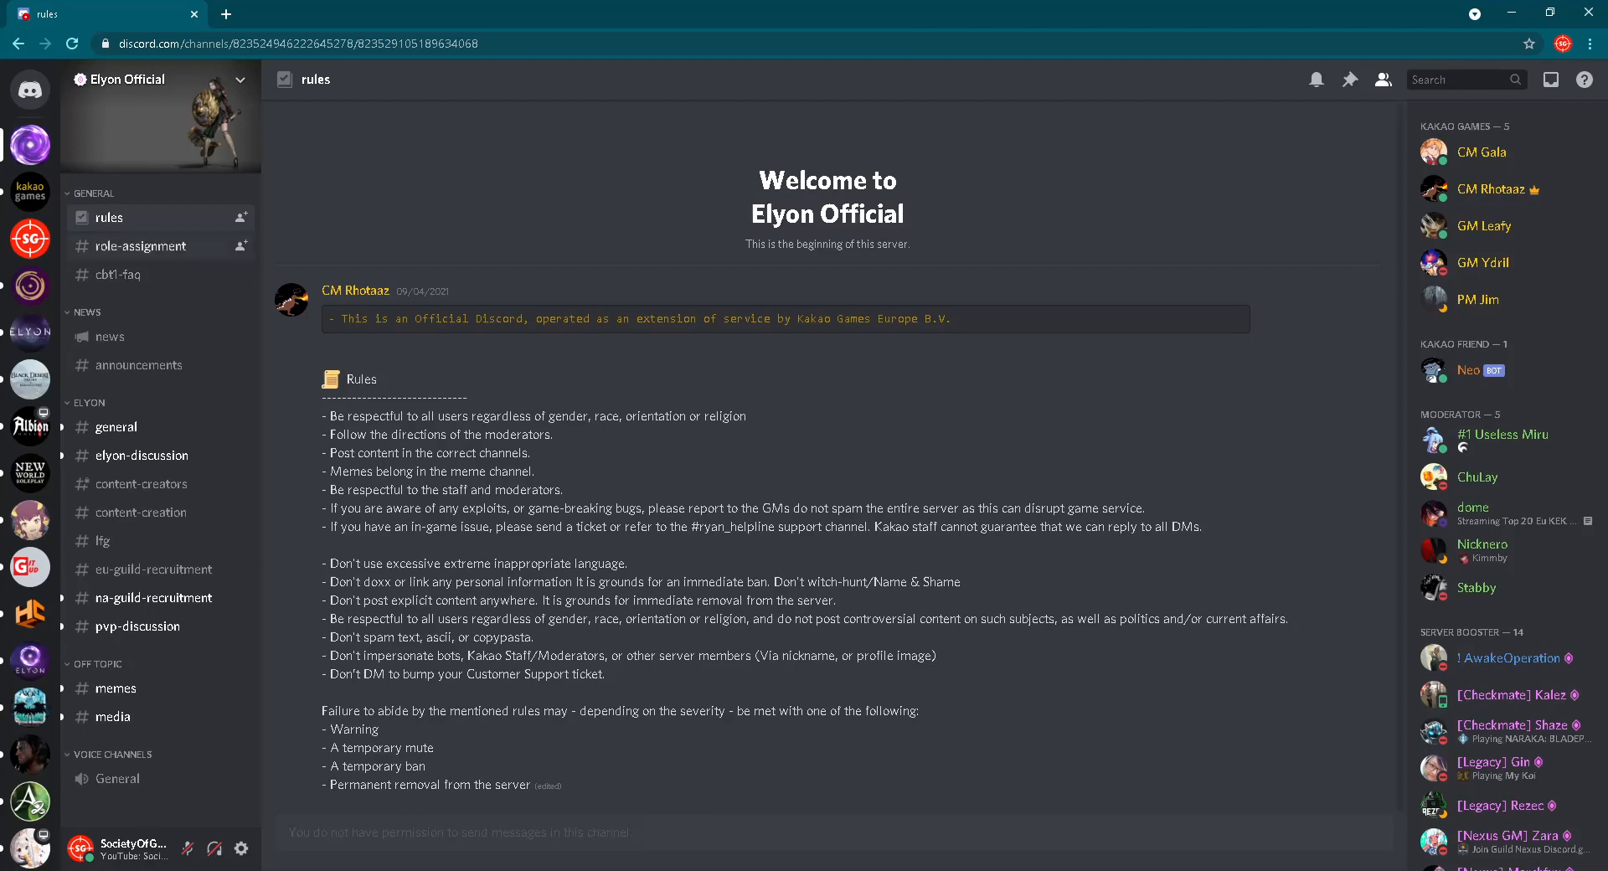
Switch to the #role-assignment channel listing region, class, realm and language roles
left_click(139, 245)
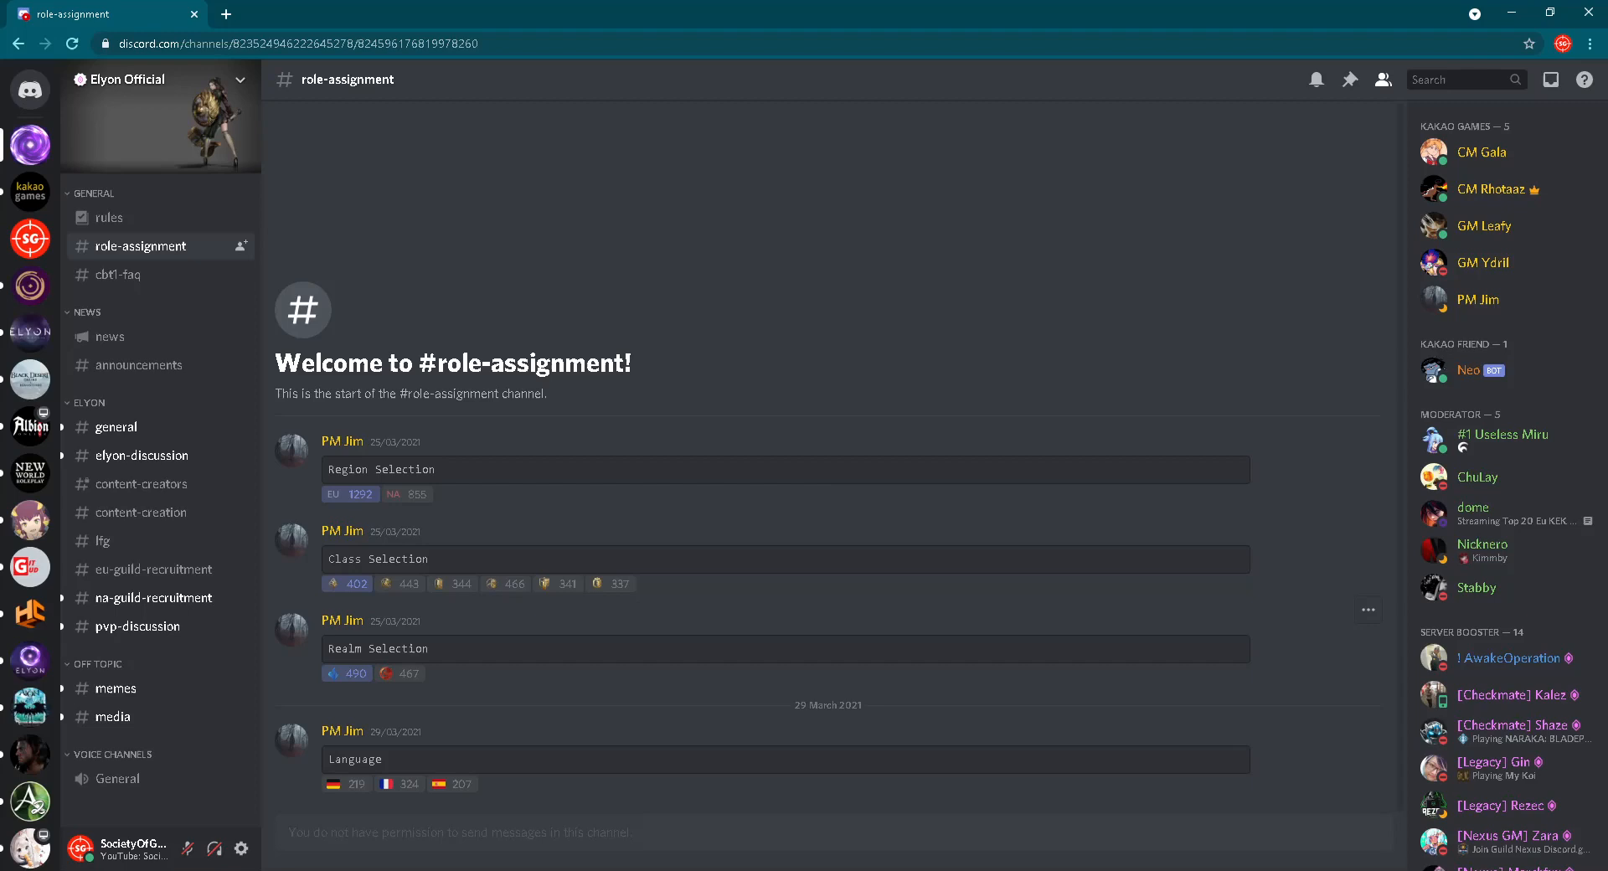
mouse_move(501, 583)
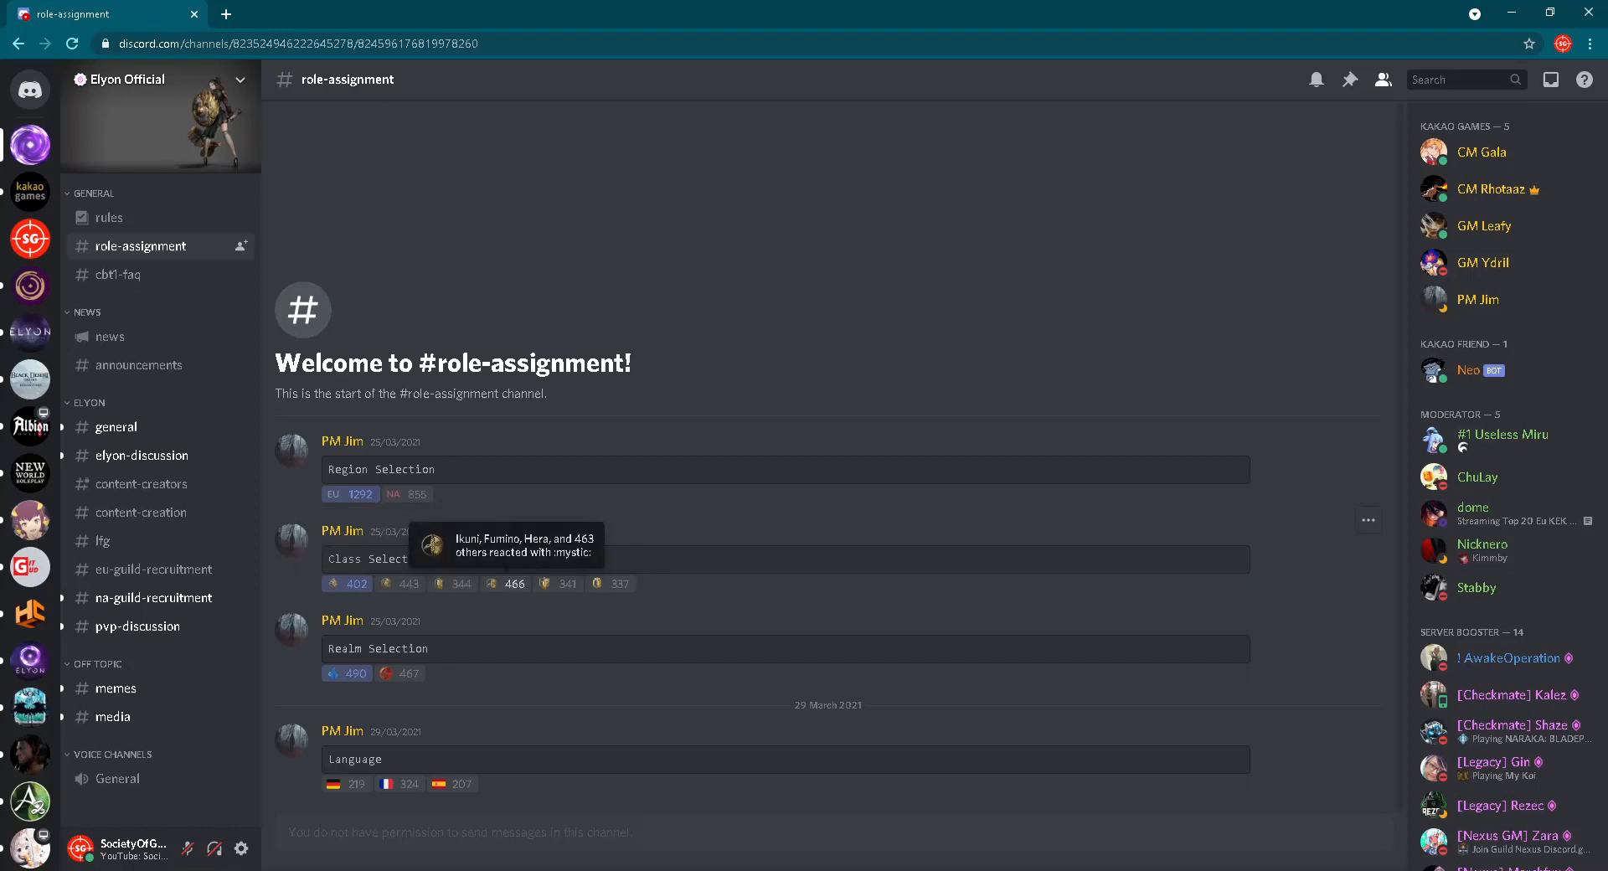
mouse_move(506, 585)
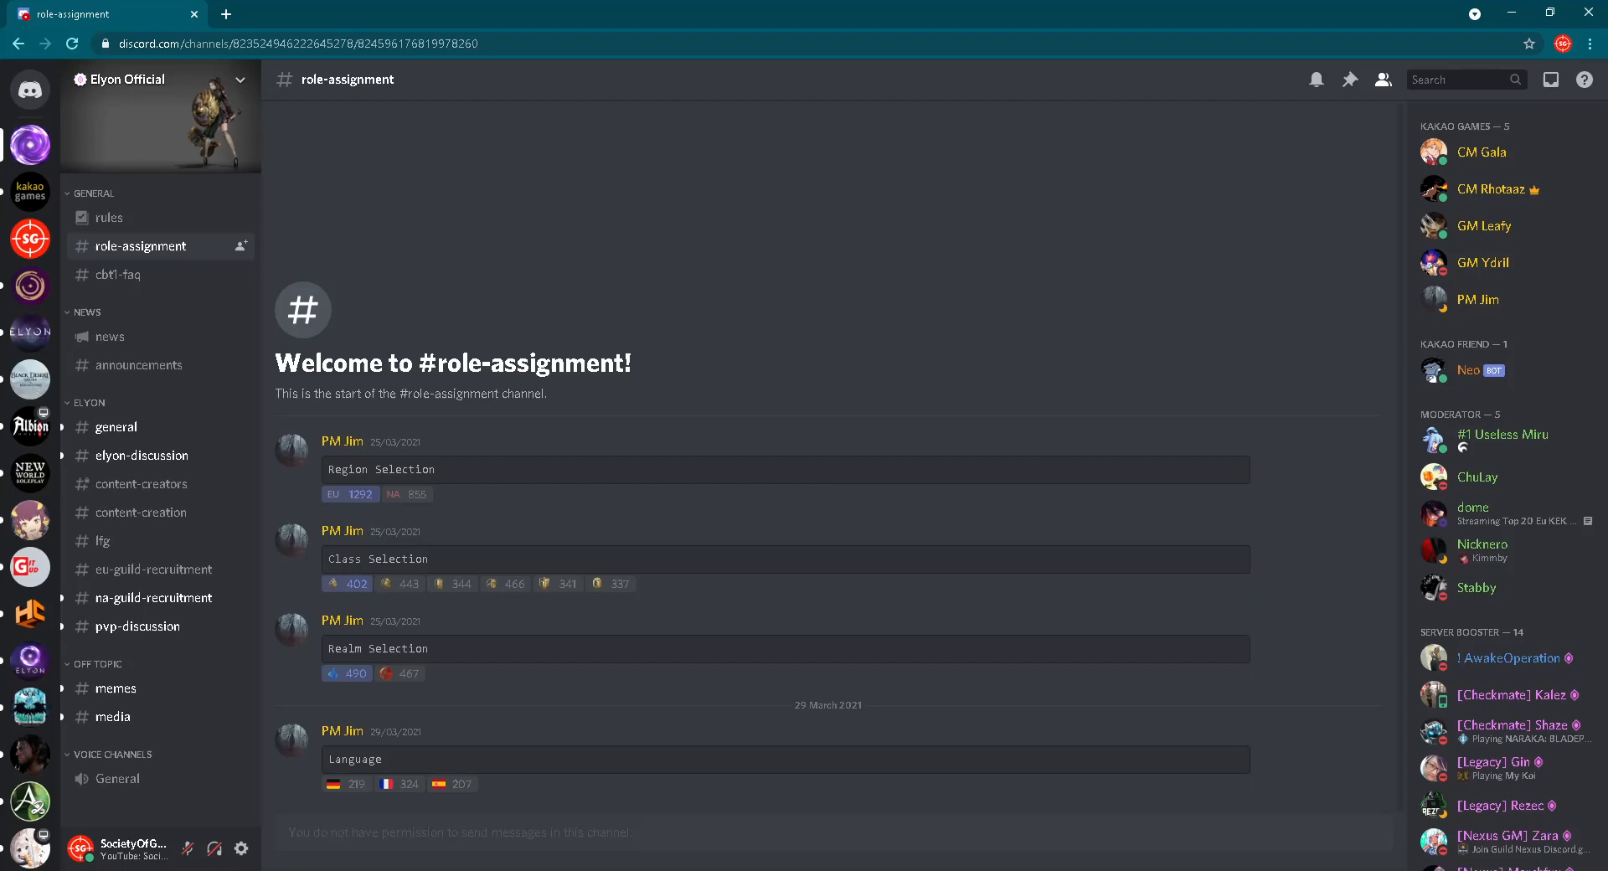
mouse_move(332, 674)
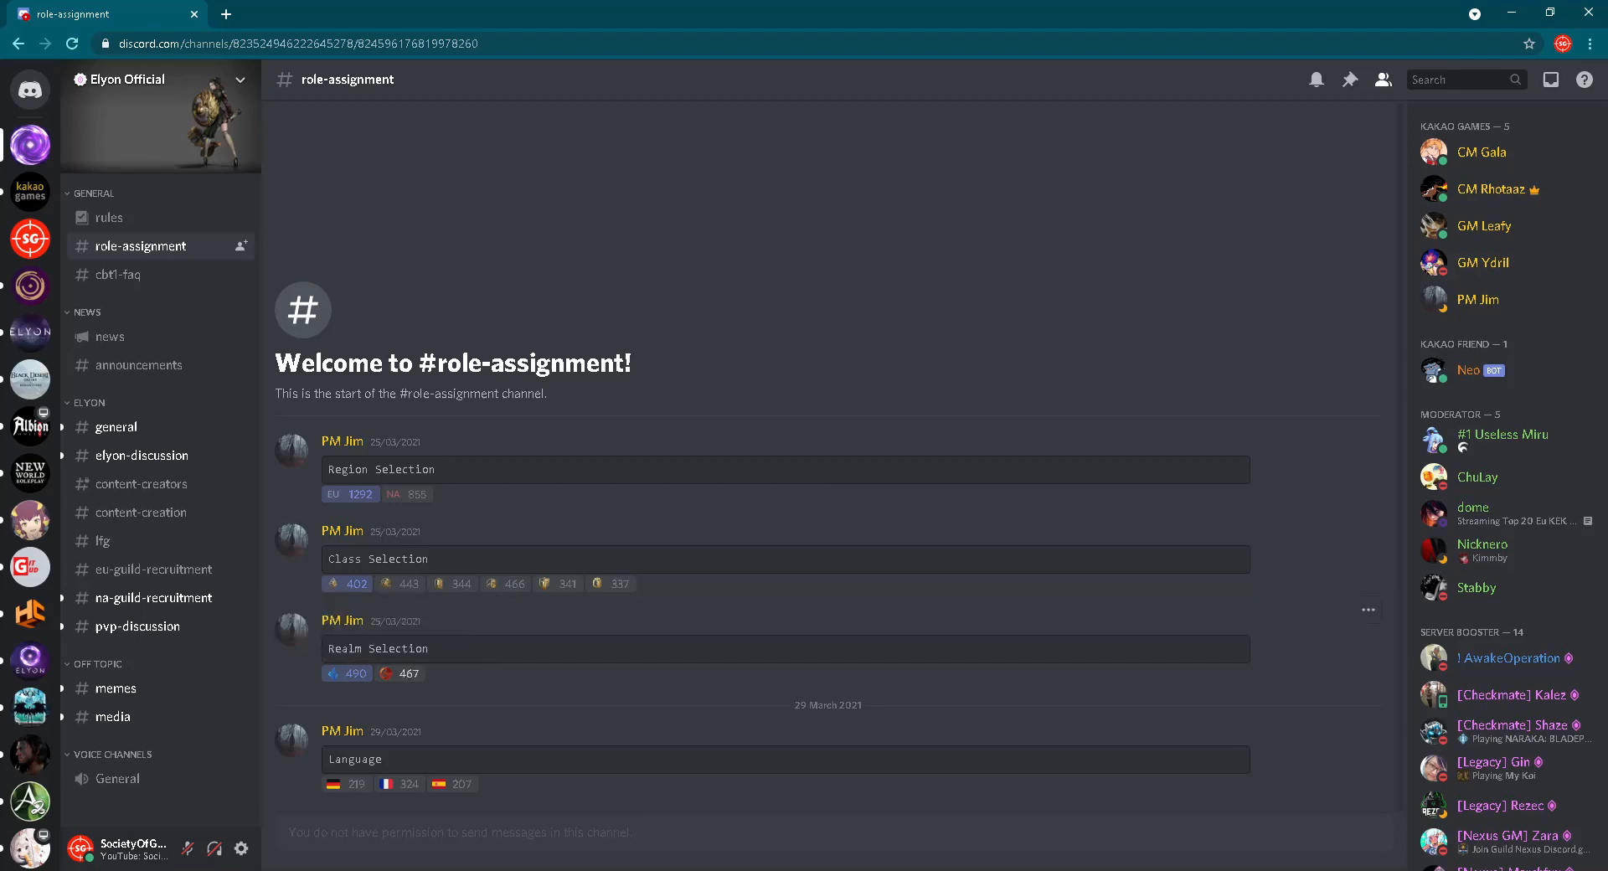
mouse_move(332, 674)
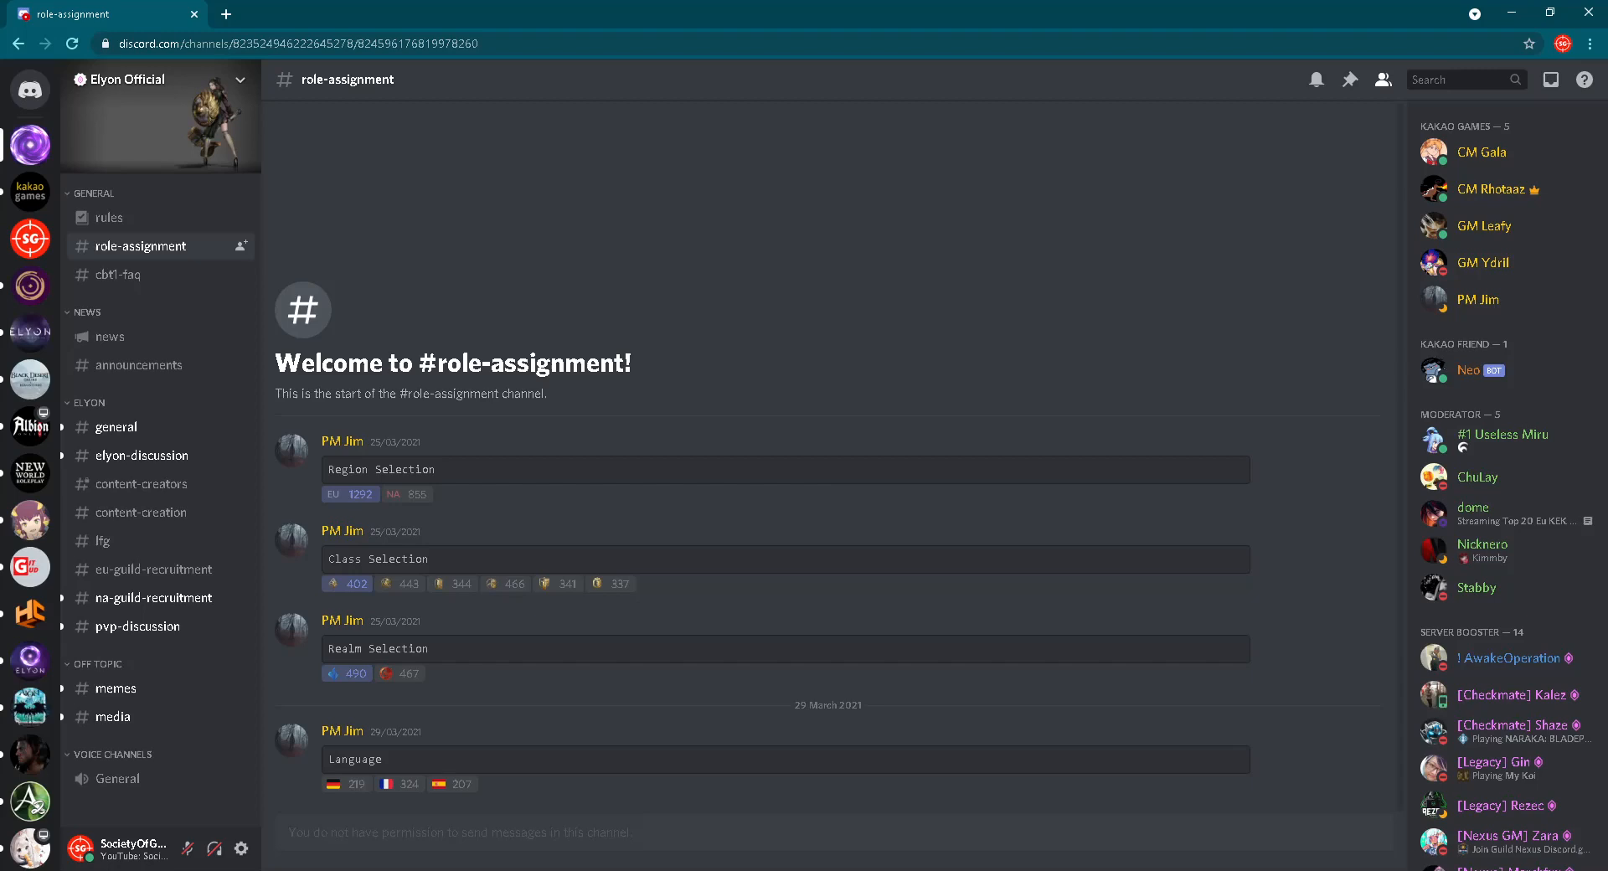
Visit #cbt1-faq, then #news, ending on #announcements with the login-fix and AMA posts
left_click(122, 274)
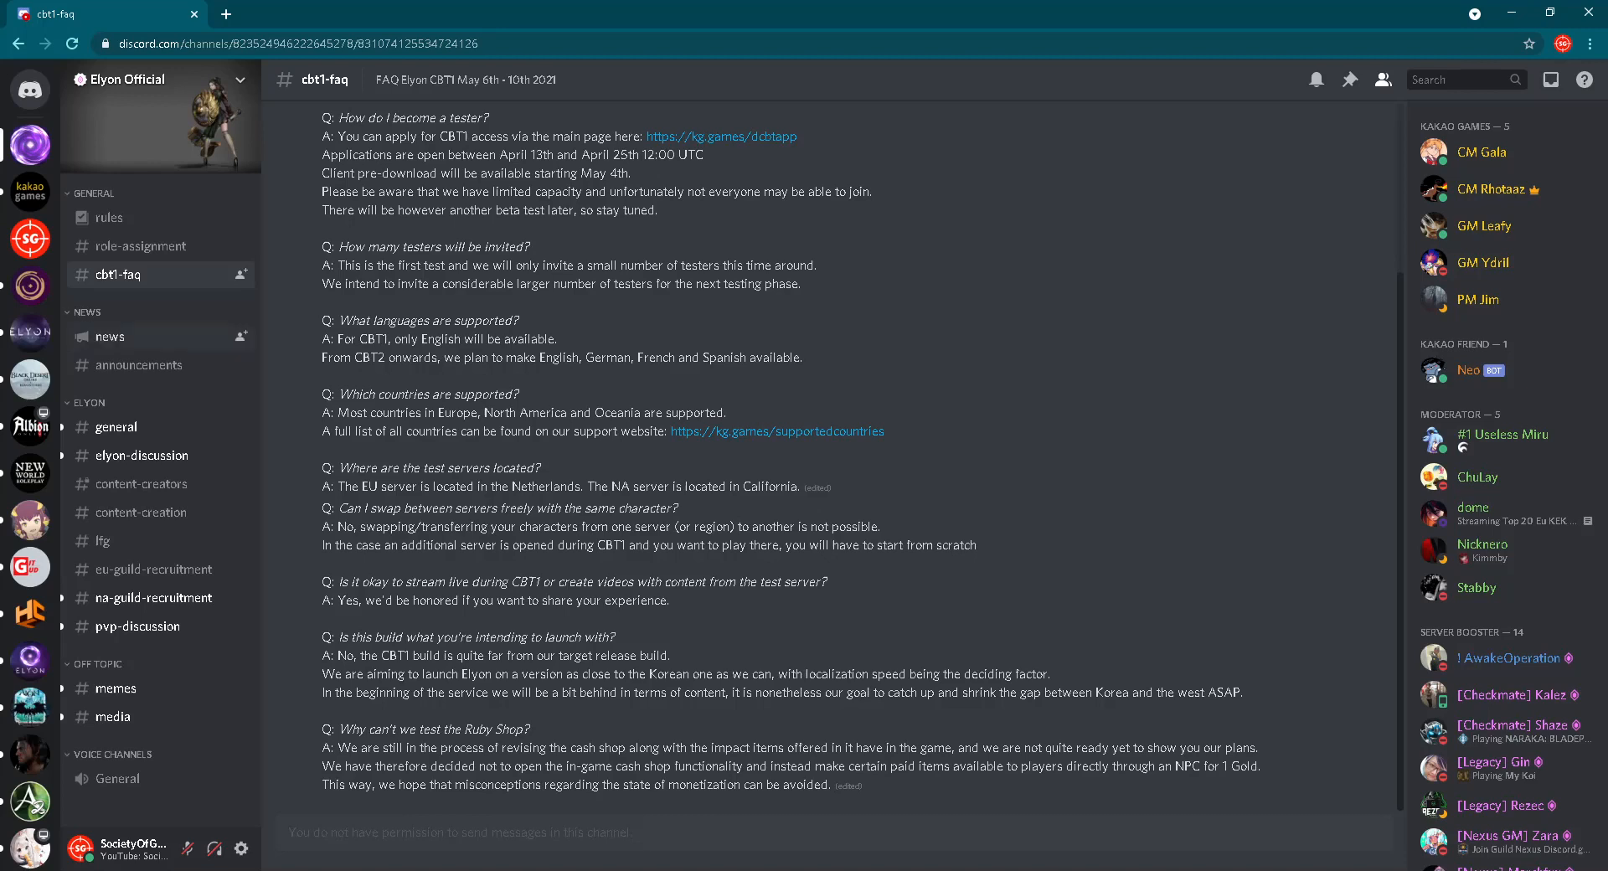
left_click(109, 335)
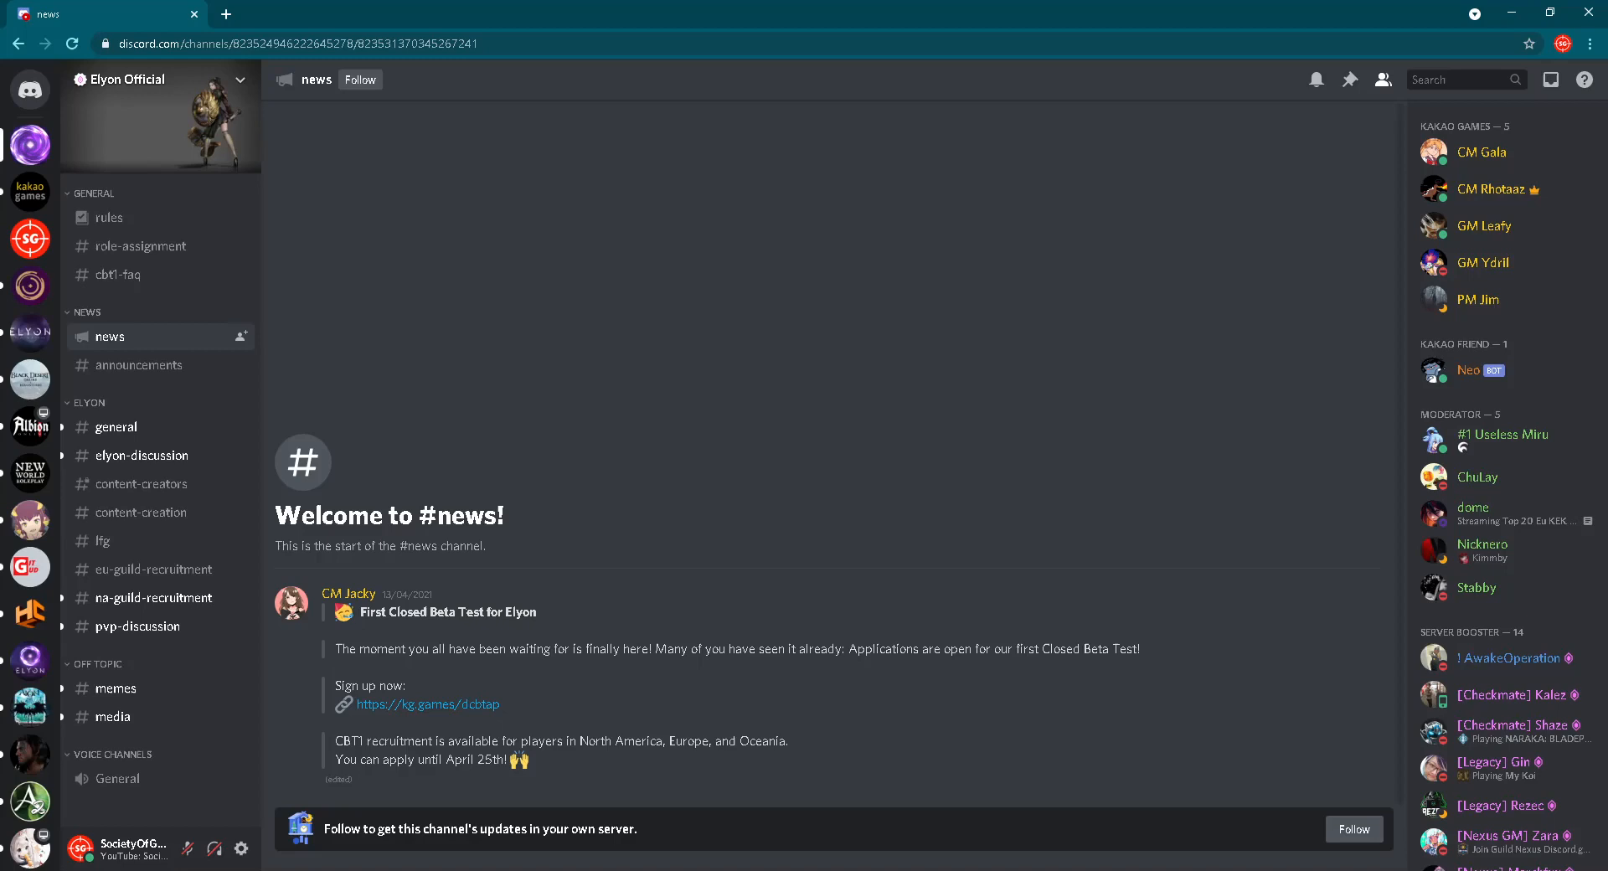
left_click(139, 363)
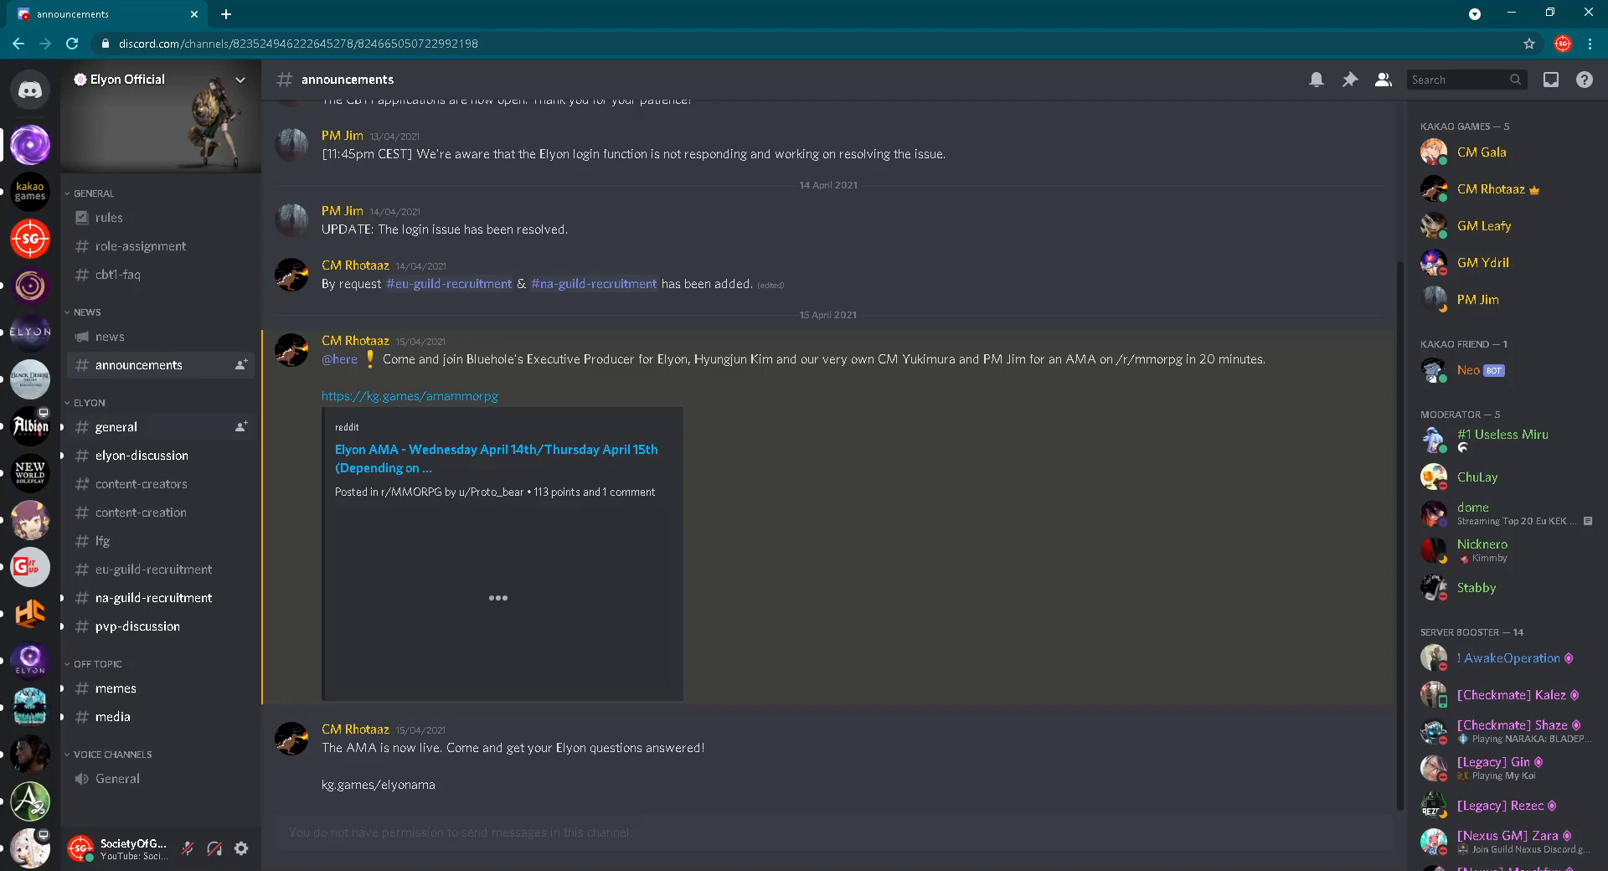
Browse #general and scroll through the chat comparing Elyon's combat with Tera
left_click(116, 428)
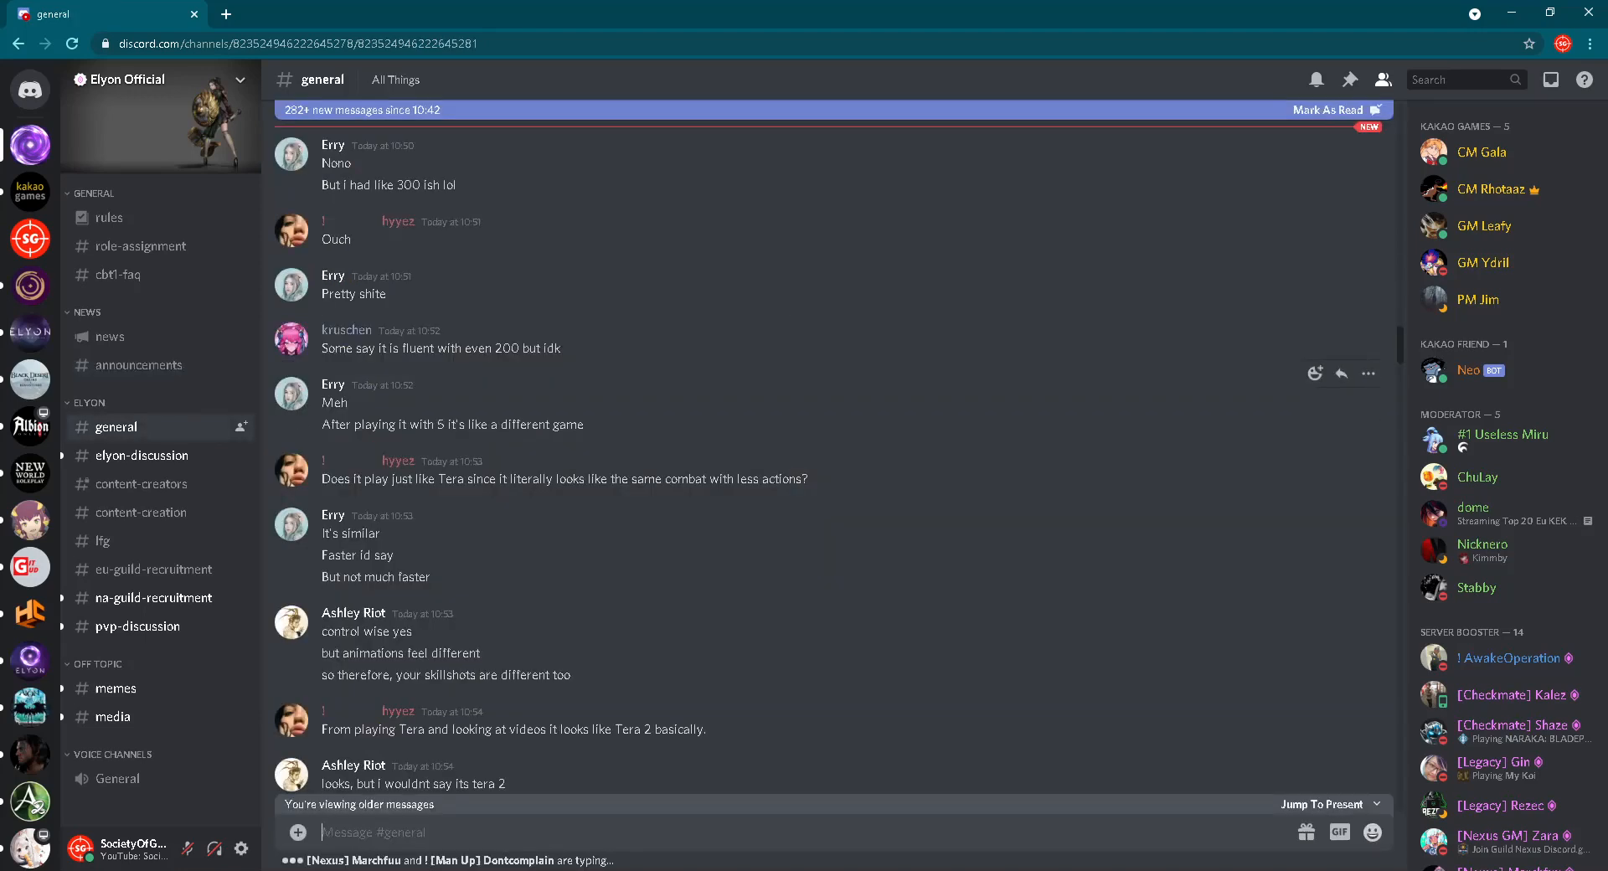
scroll("down", 3)
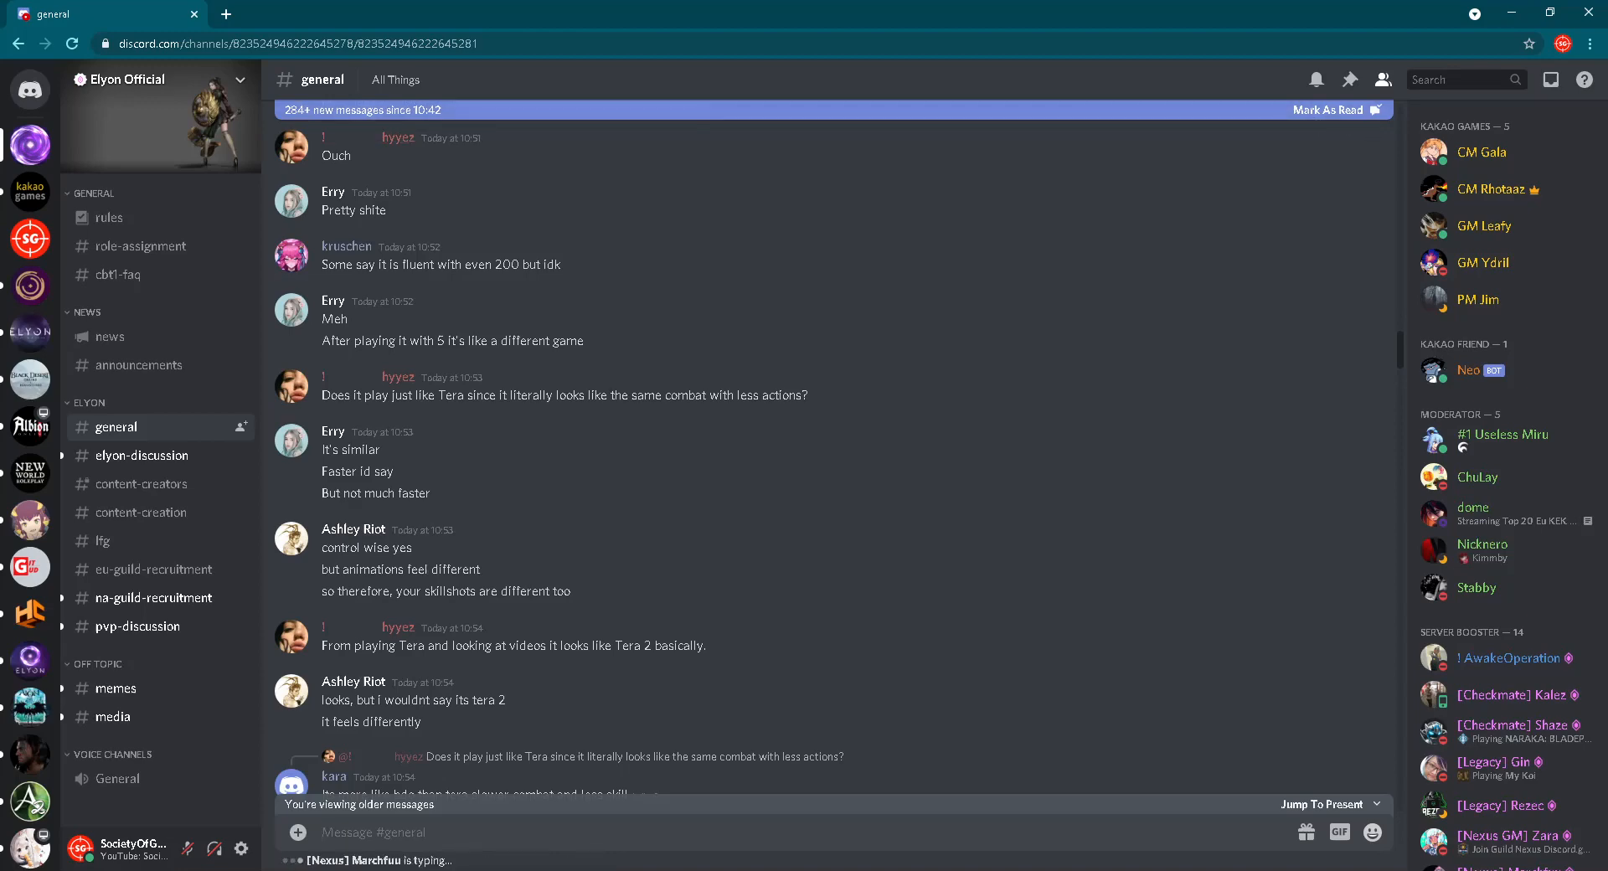
scroll("down", 3)
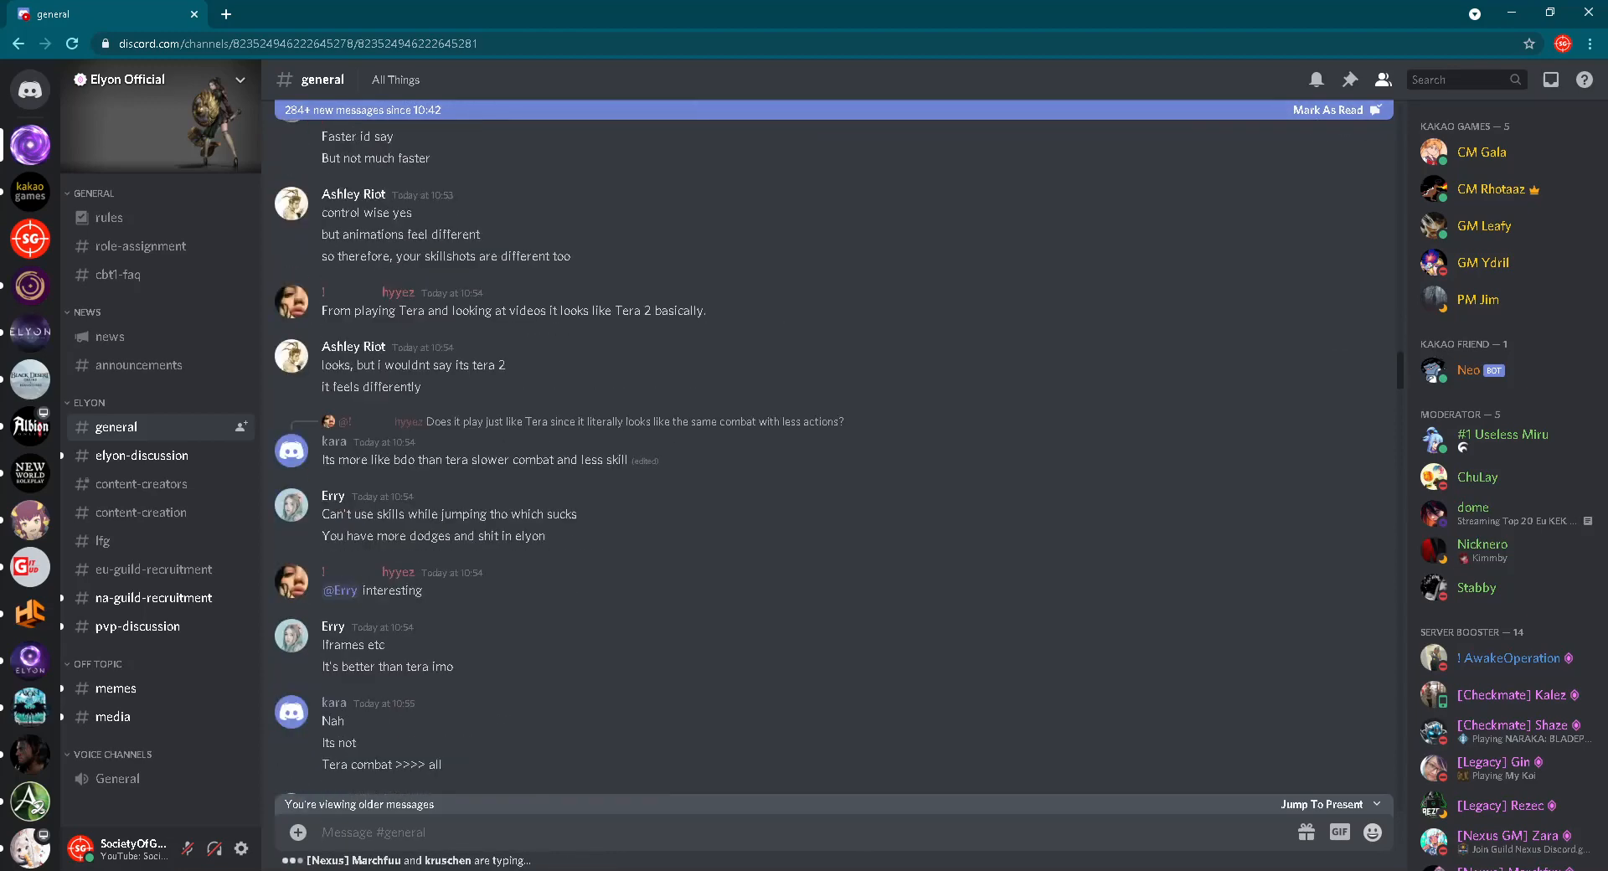
scroll("down", 3)
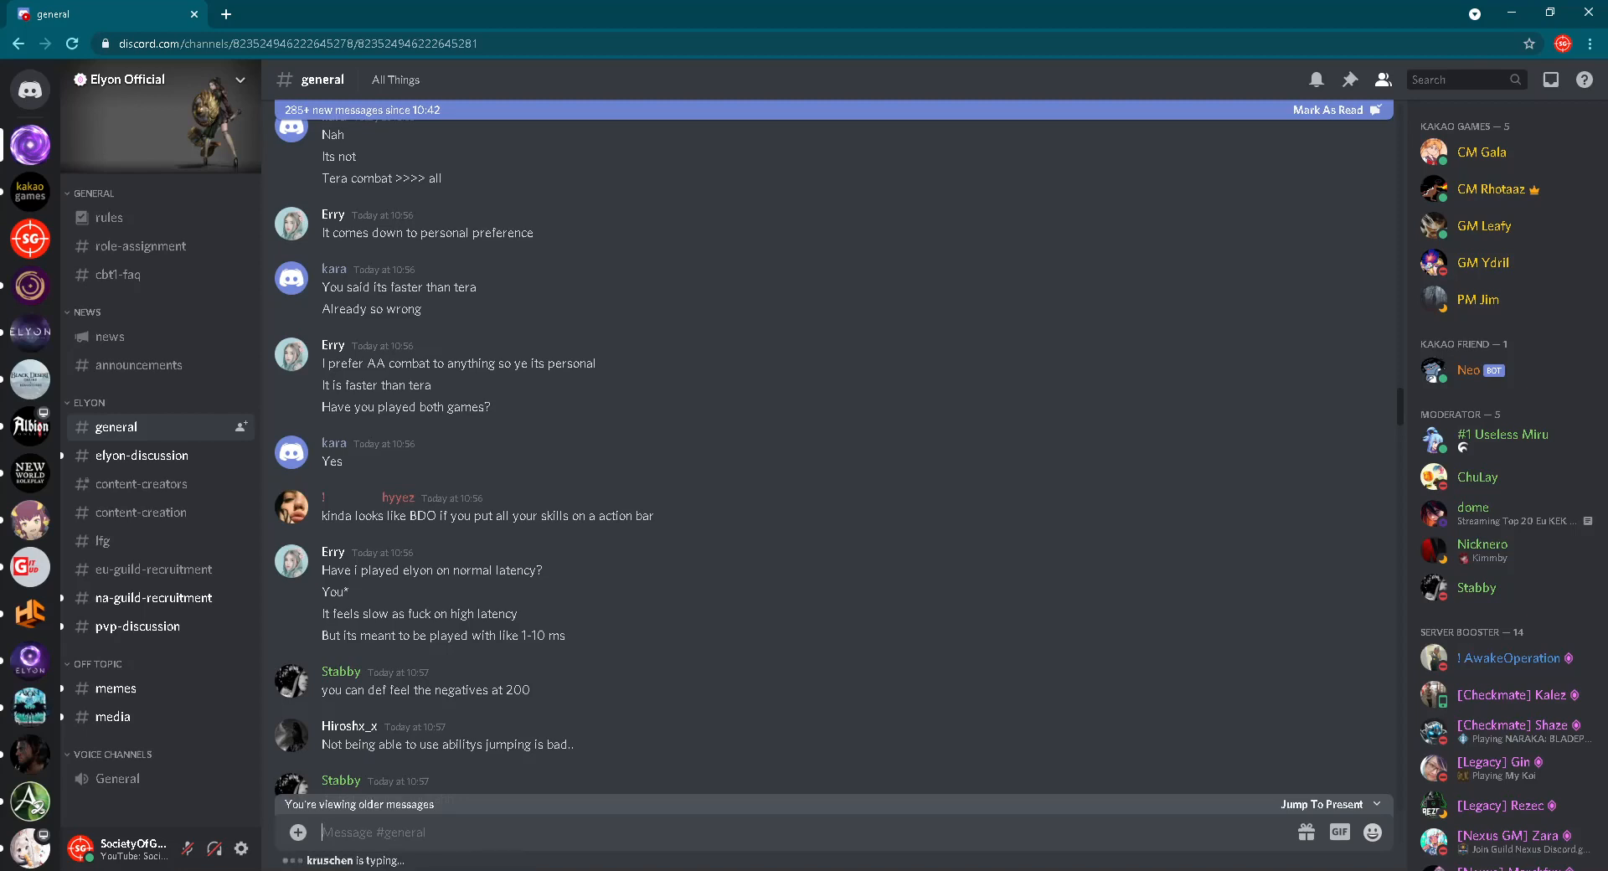
scroll("down", 3)
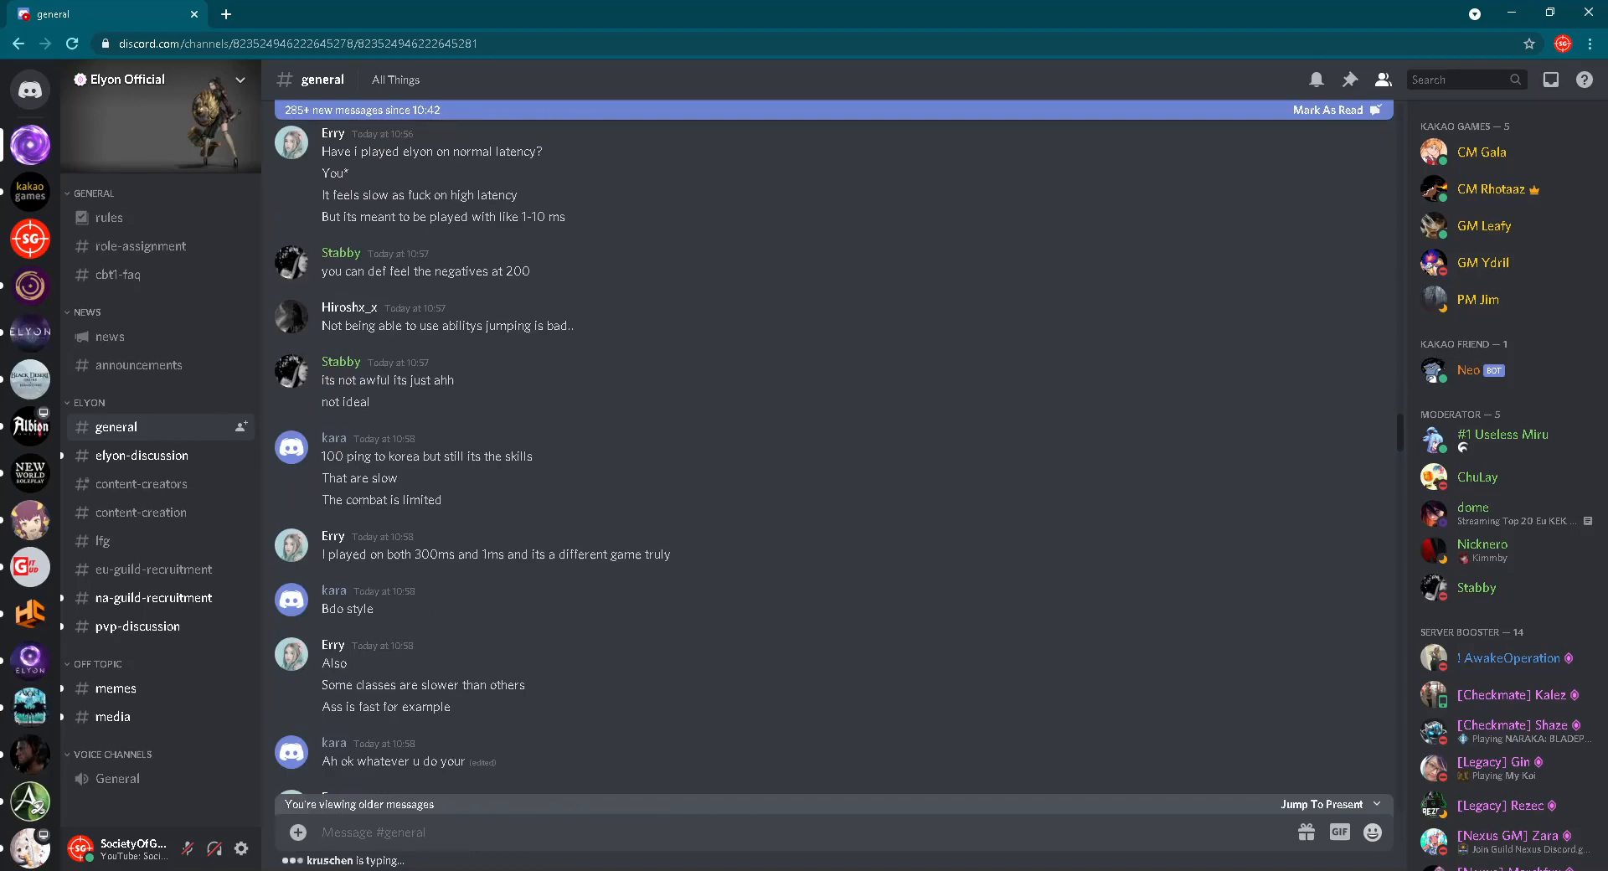
scroll("down", 3)
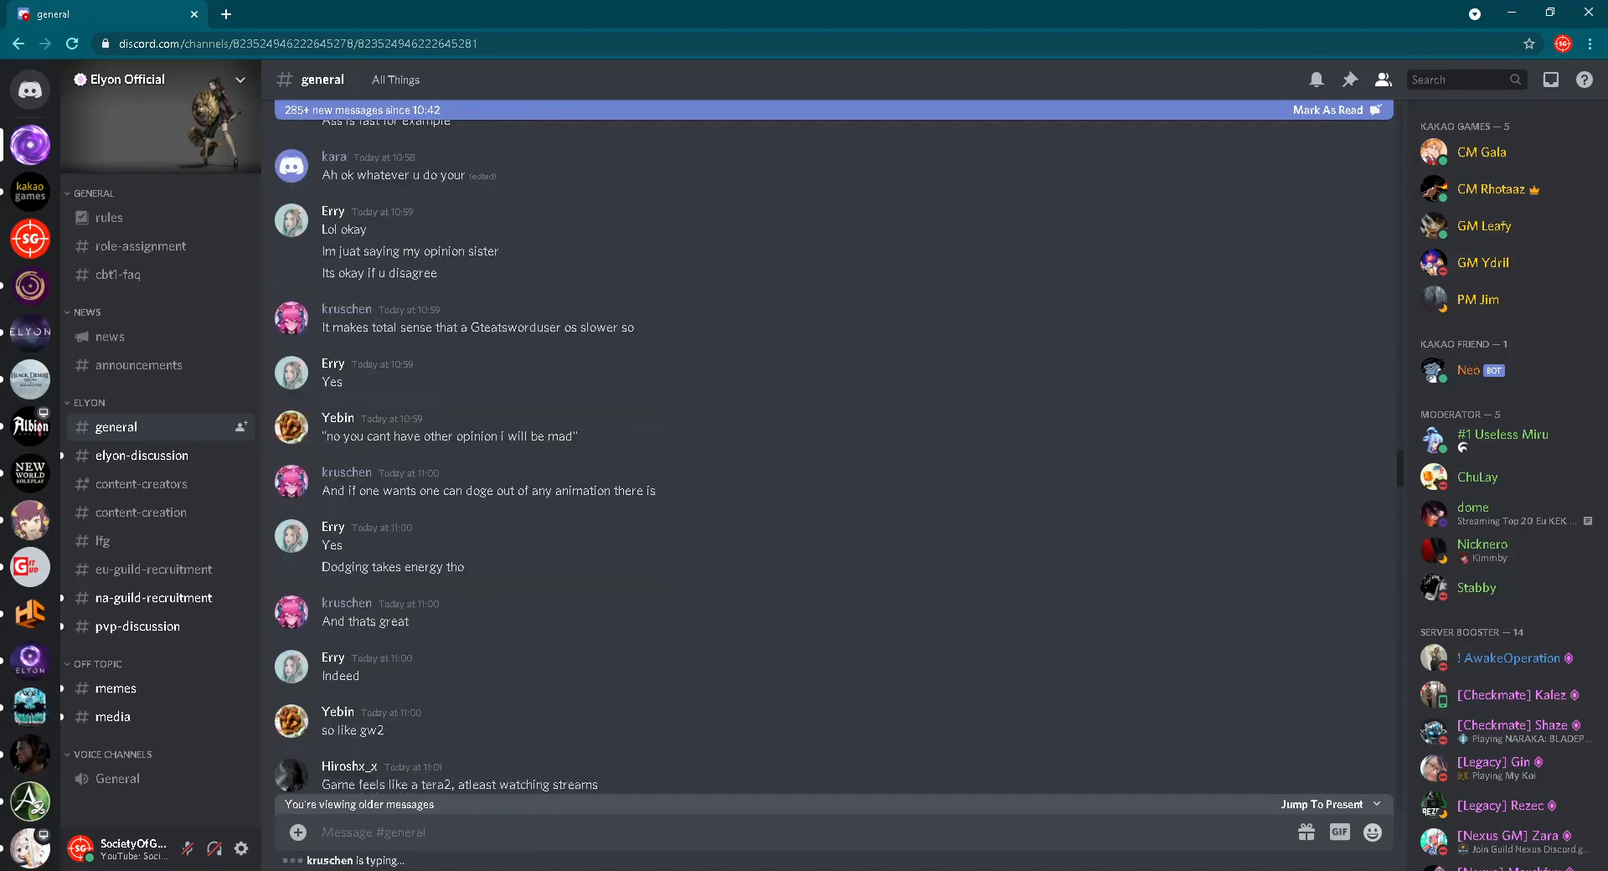
scroll("down", 3)
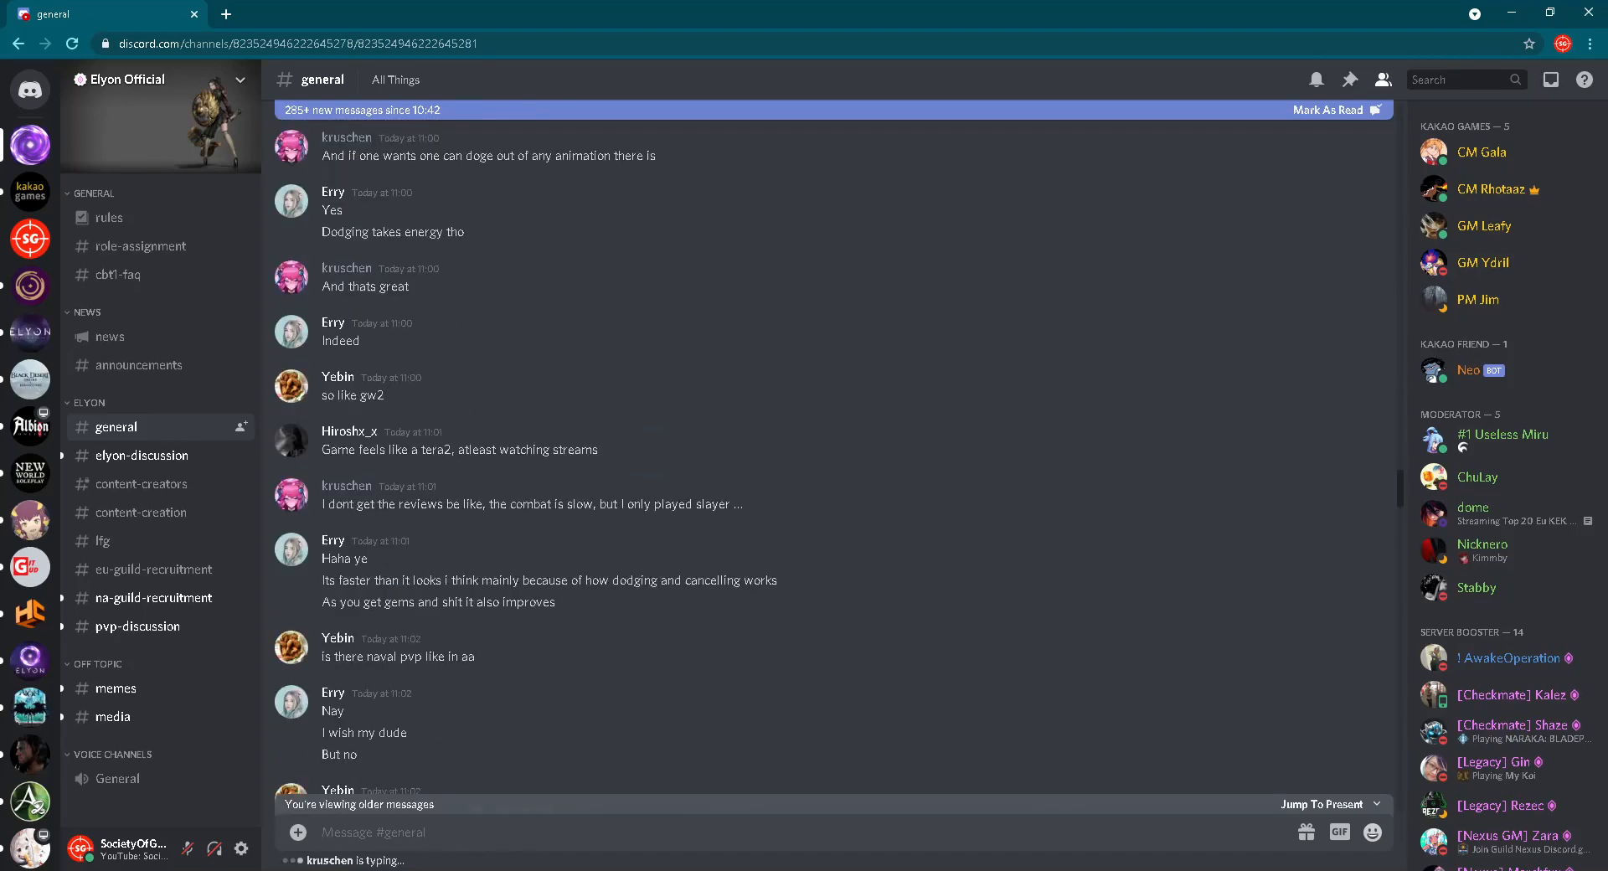
scroll("down", 3)
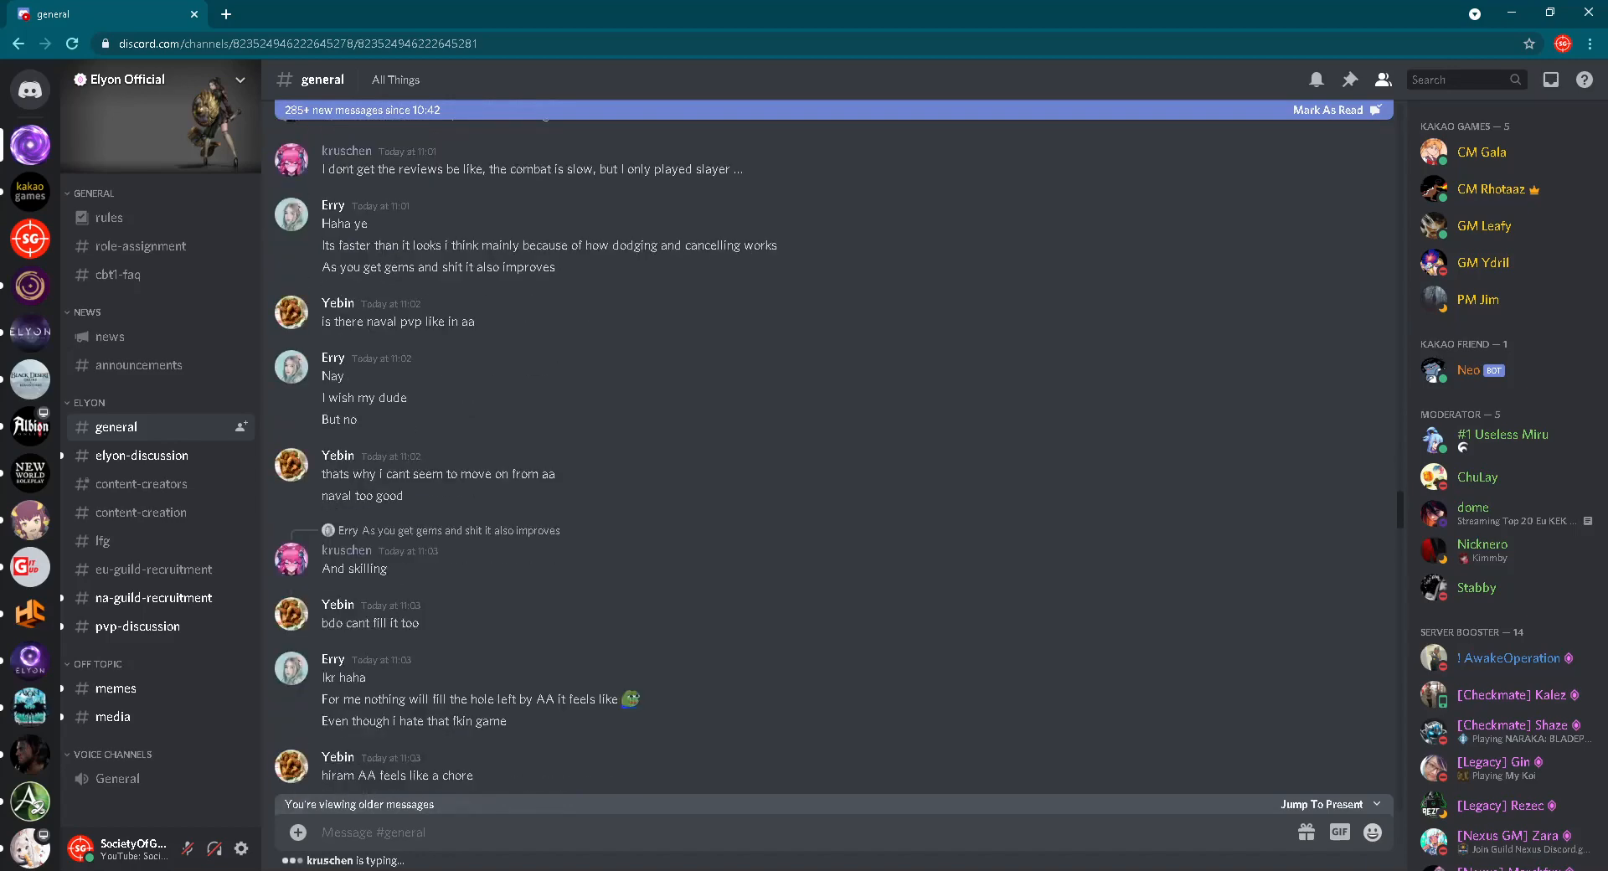
scroll("down", 3)
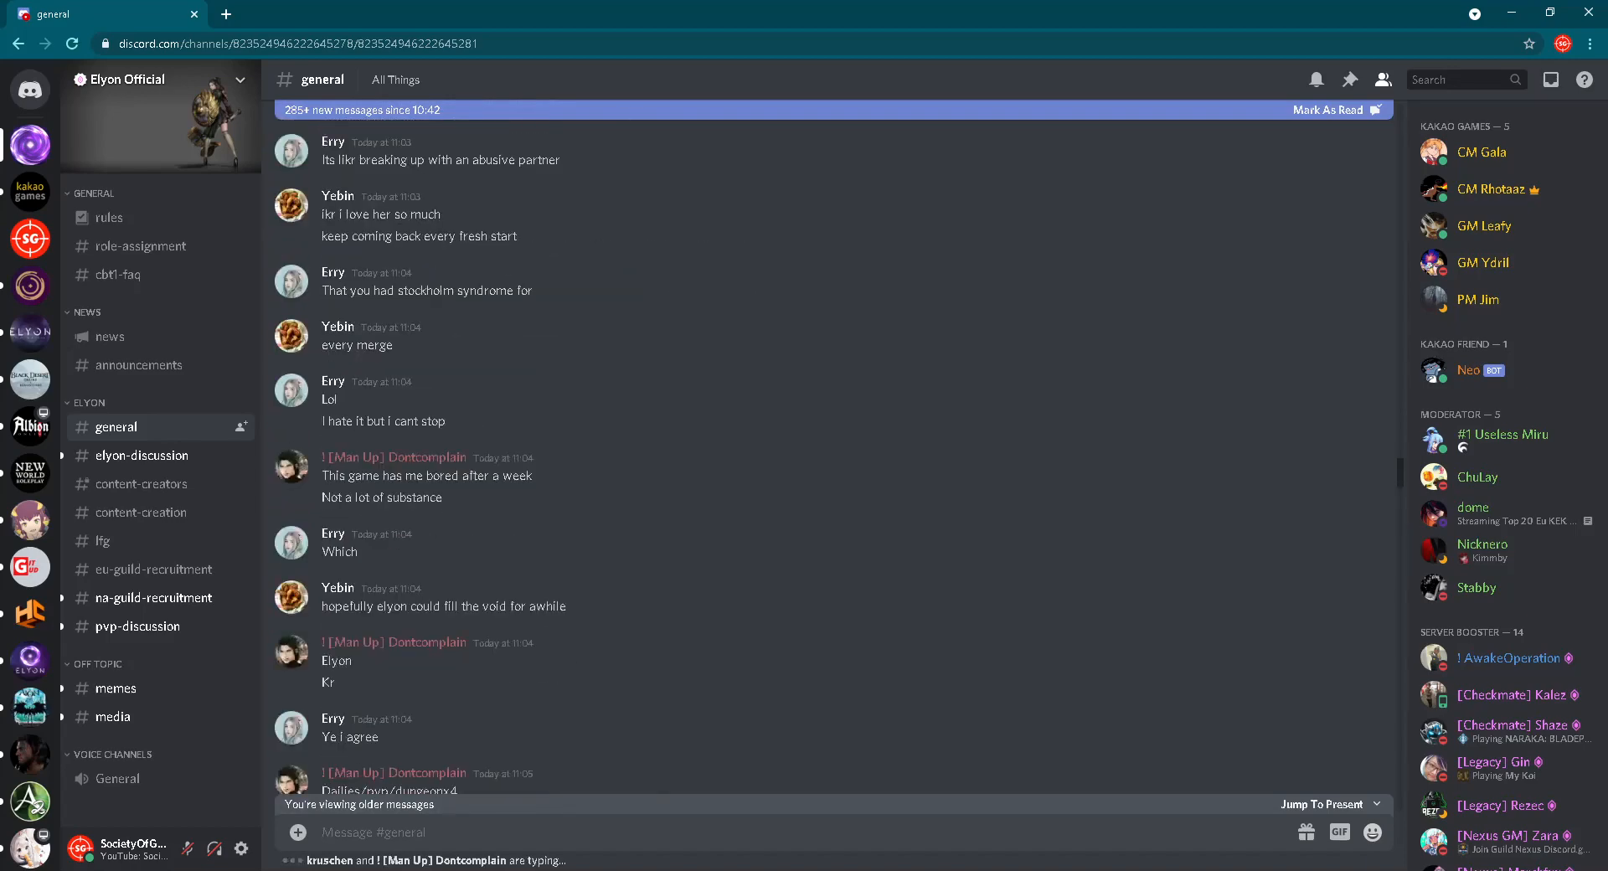
scroll("down", 3)
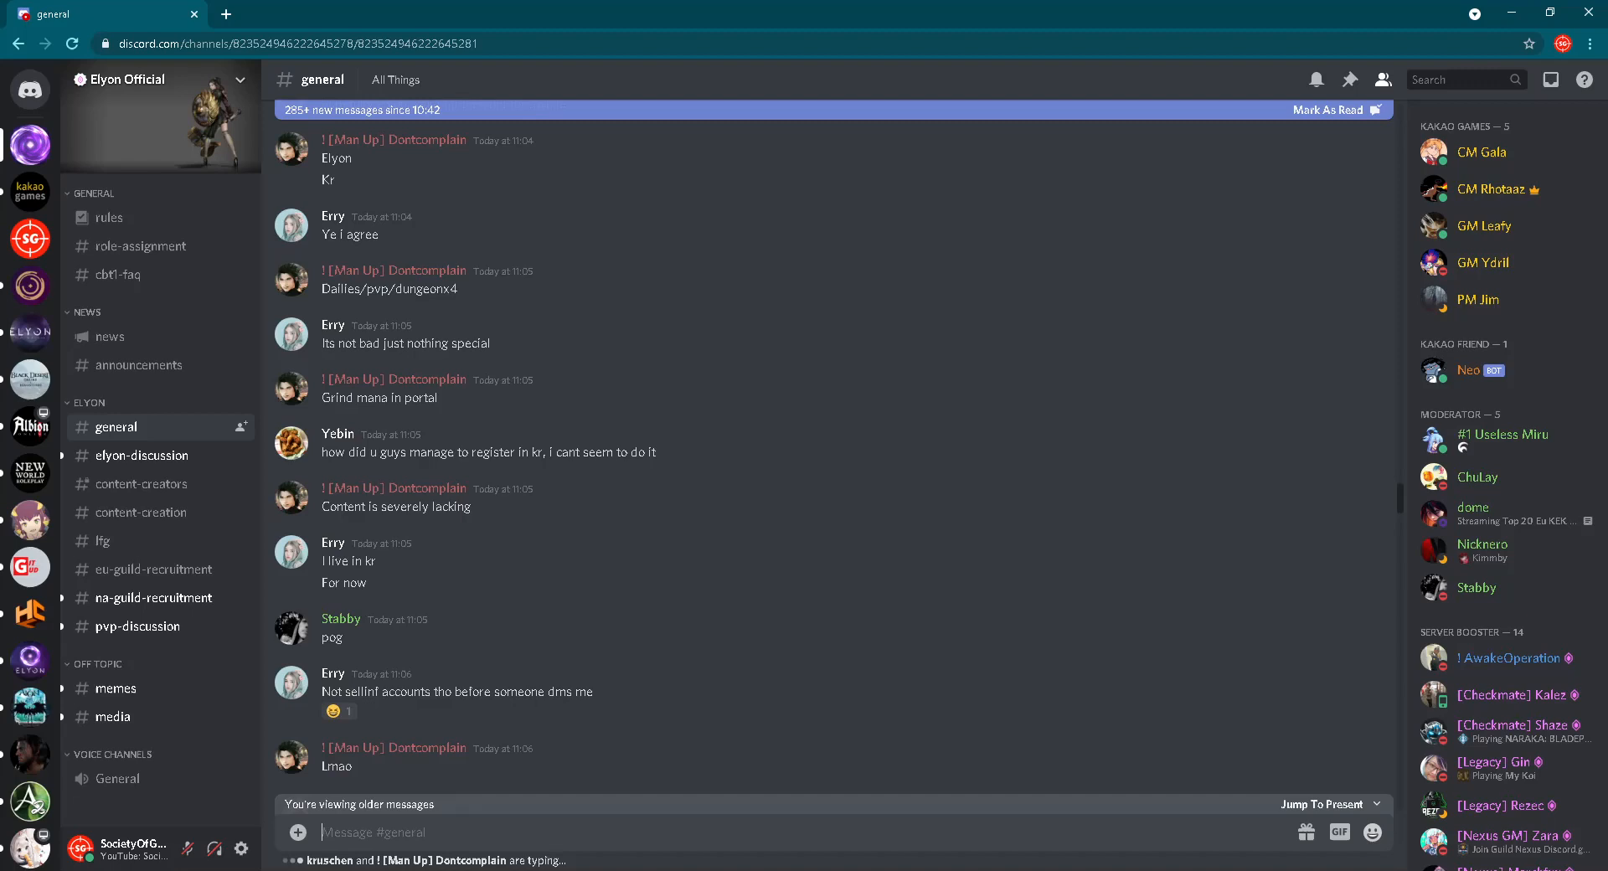
scroll("down", 3)
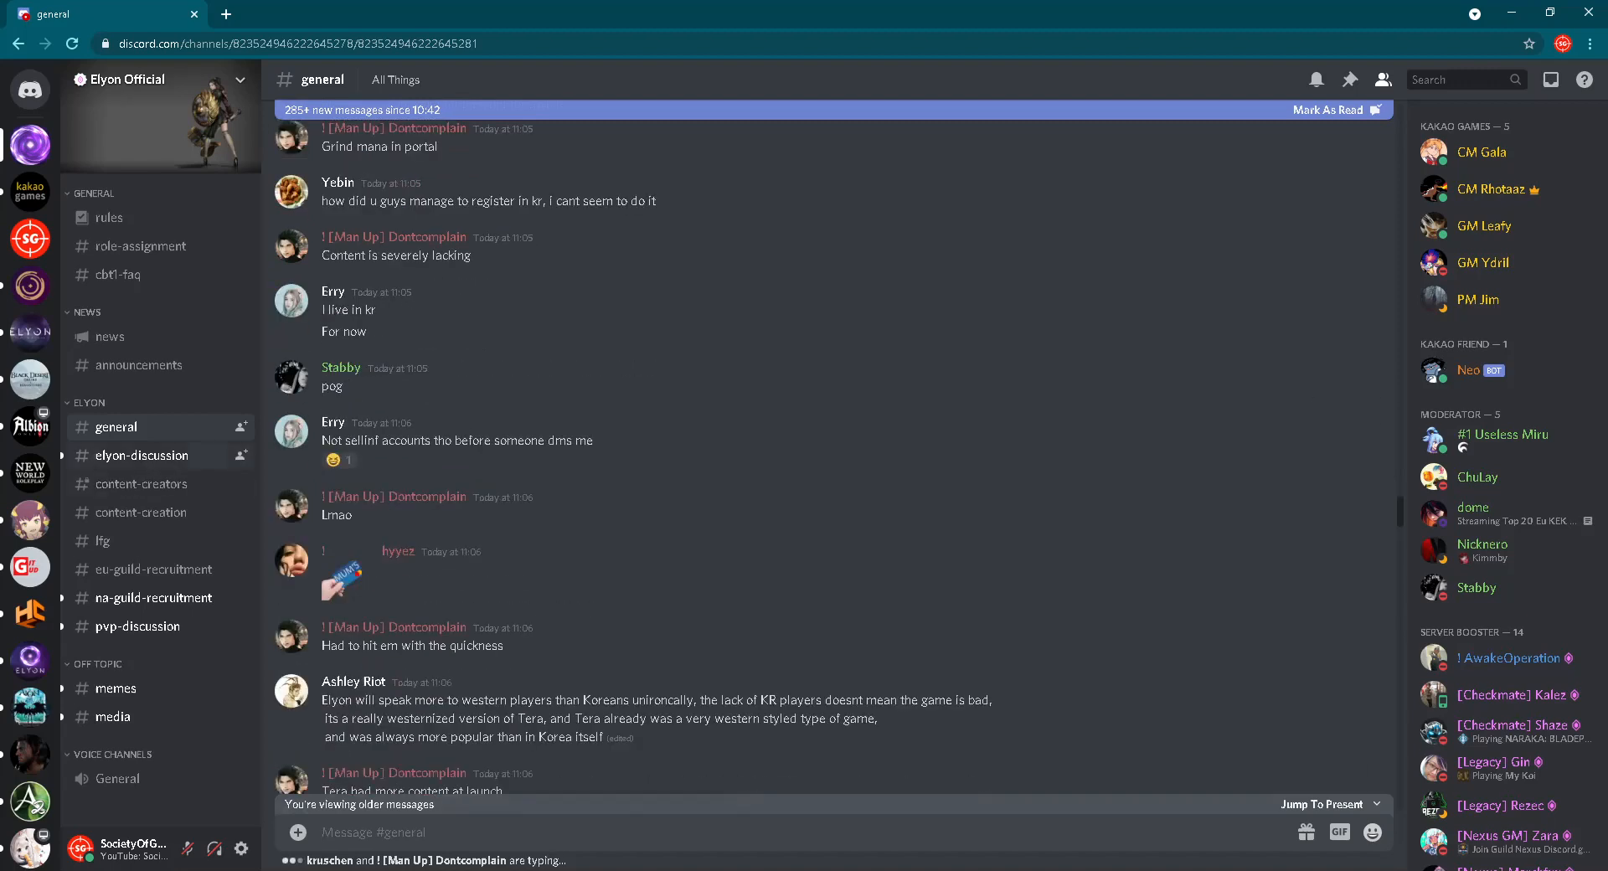
Scroll #elyon-discussion down to the Korean rankings and CBT1 headcount messages, then head to #lfg
left_click(141, 453)
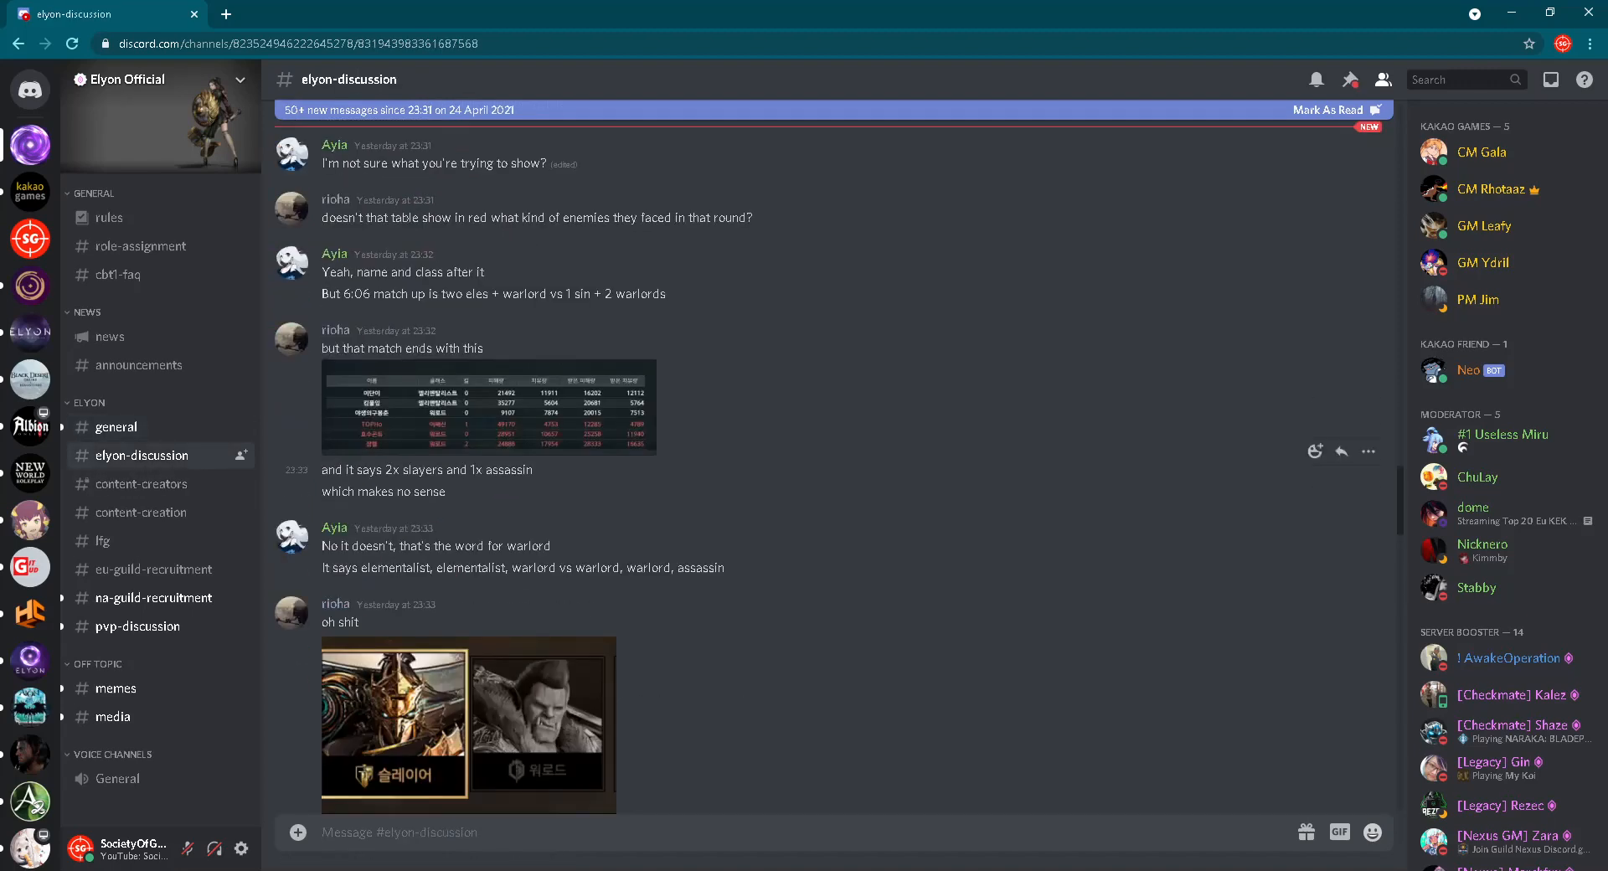
scroll("down", 3)
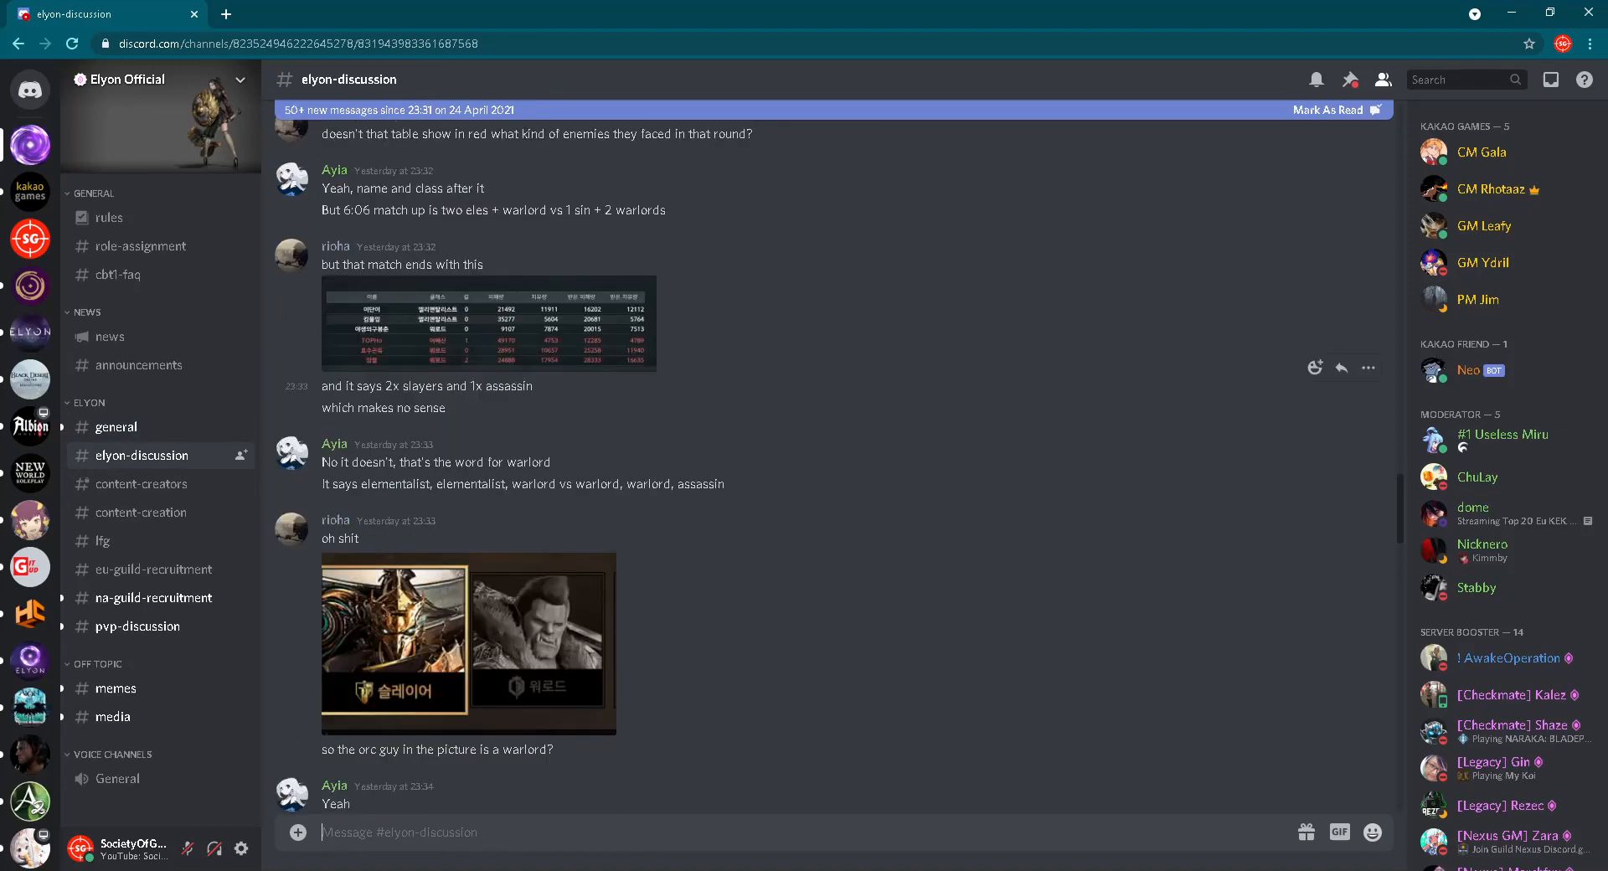
scroll("down", 3)
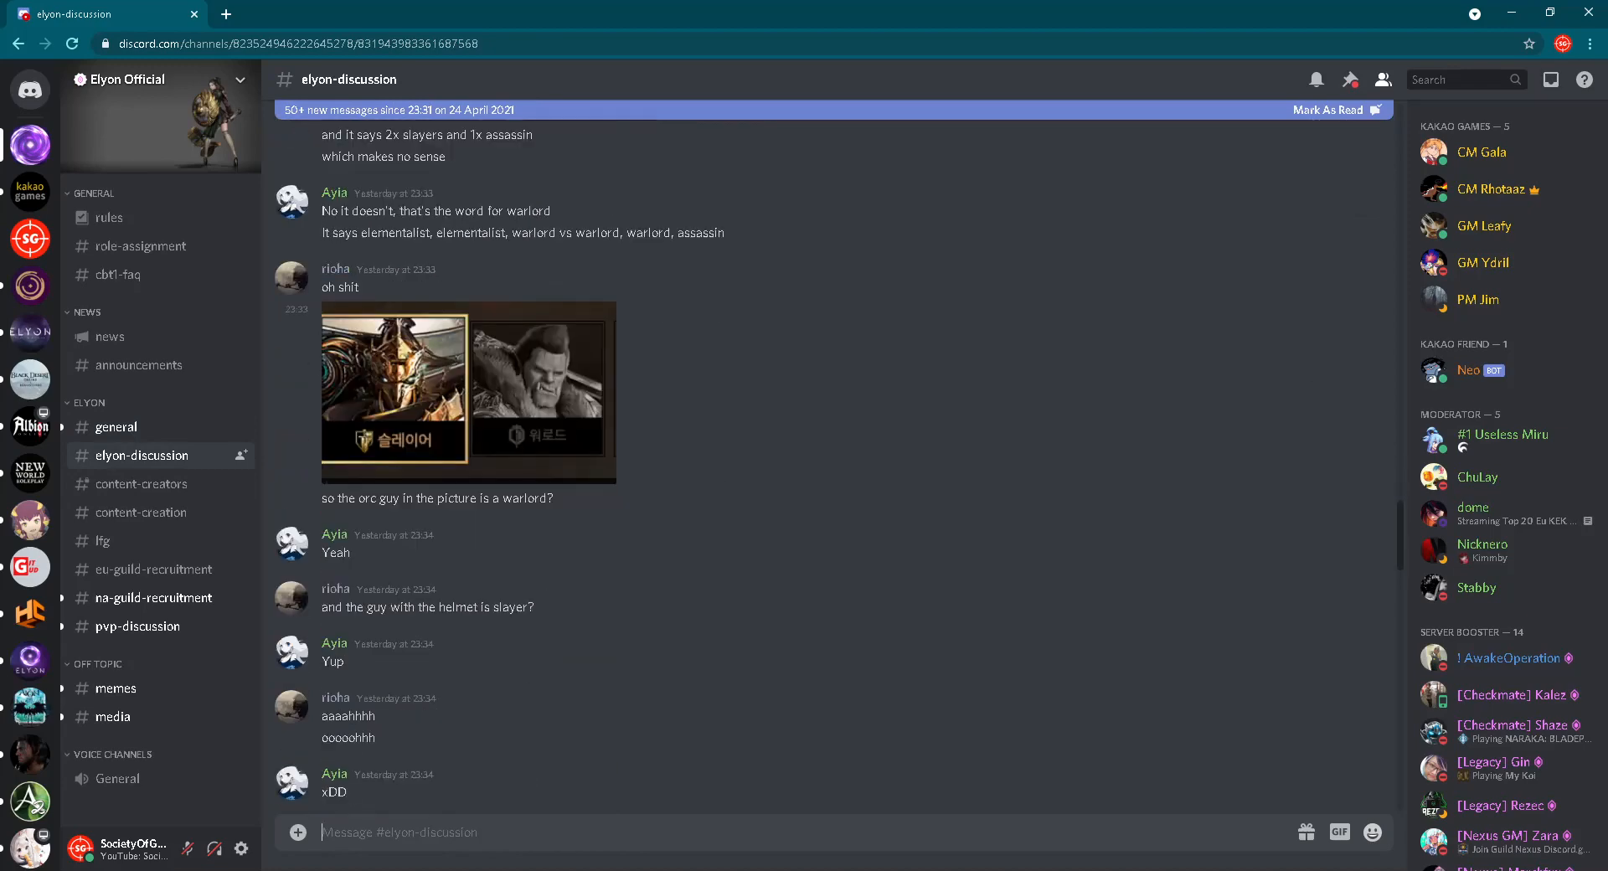
scroll("down", 3)
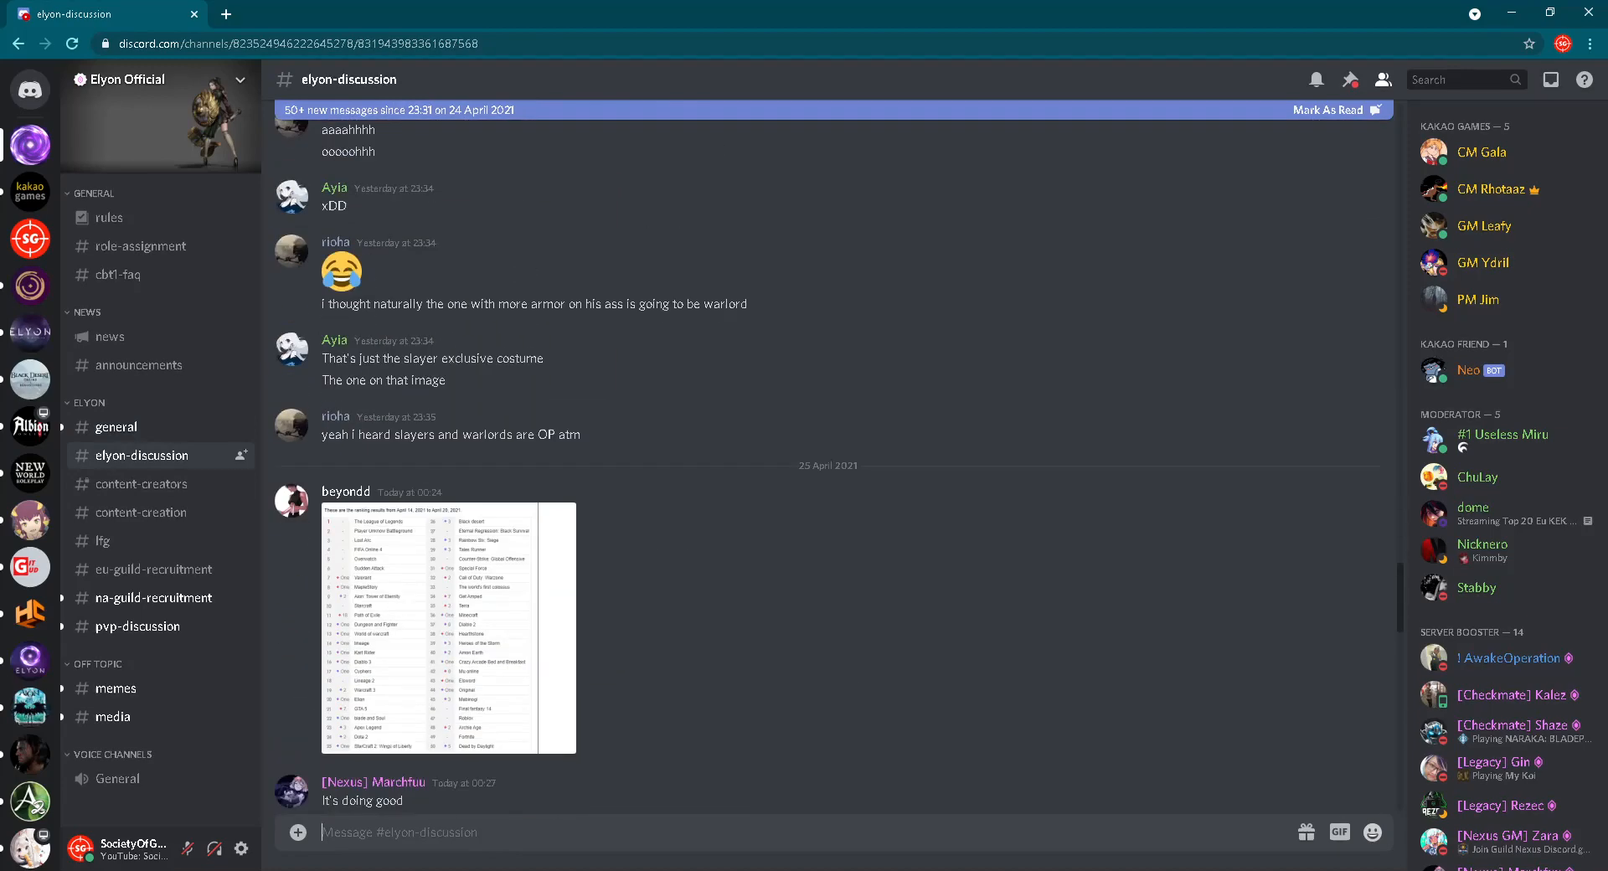
scroll("down", 3)
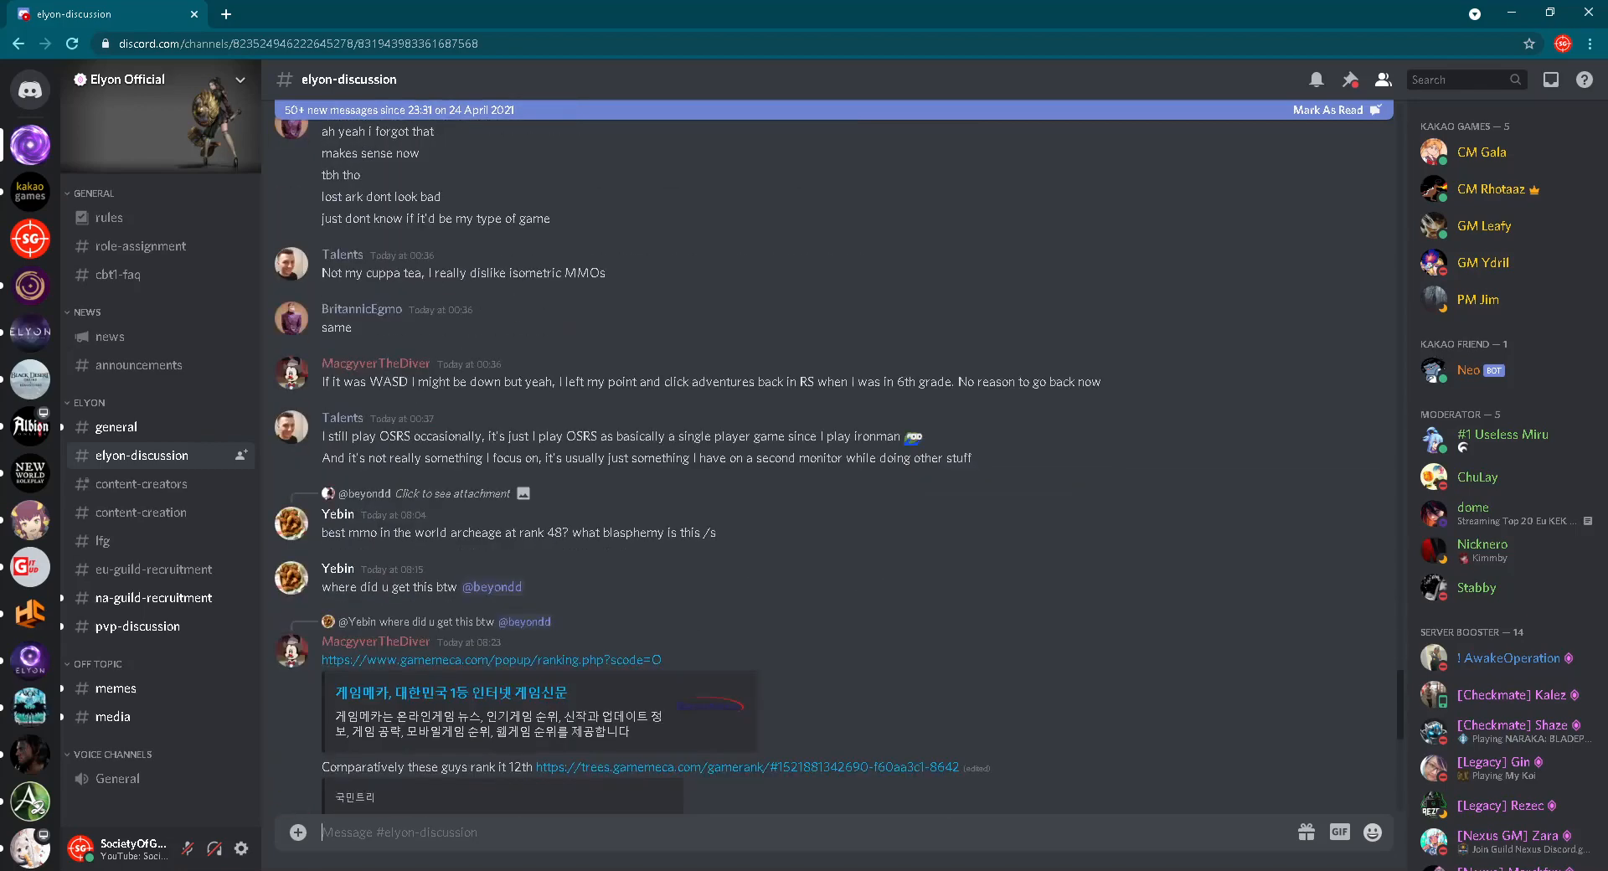
scroll("down", 3)
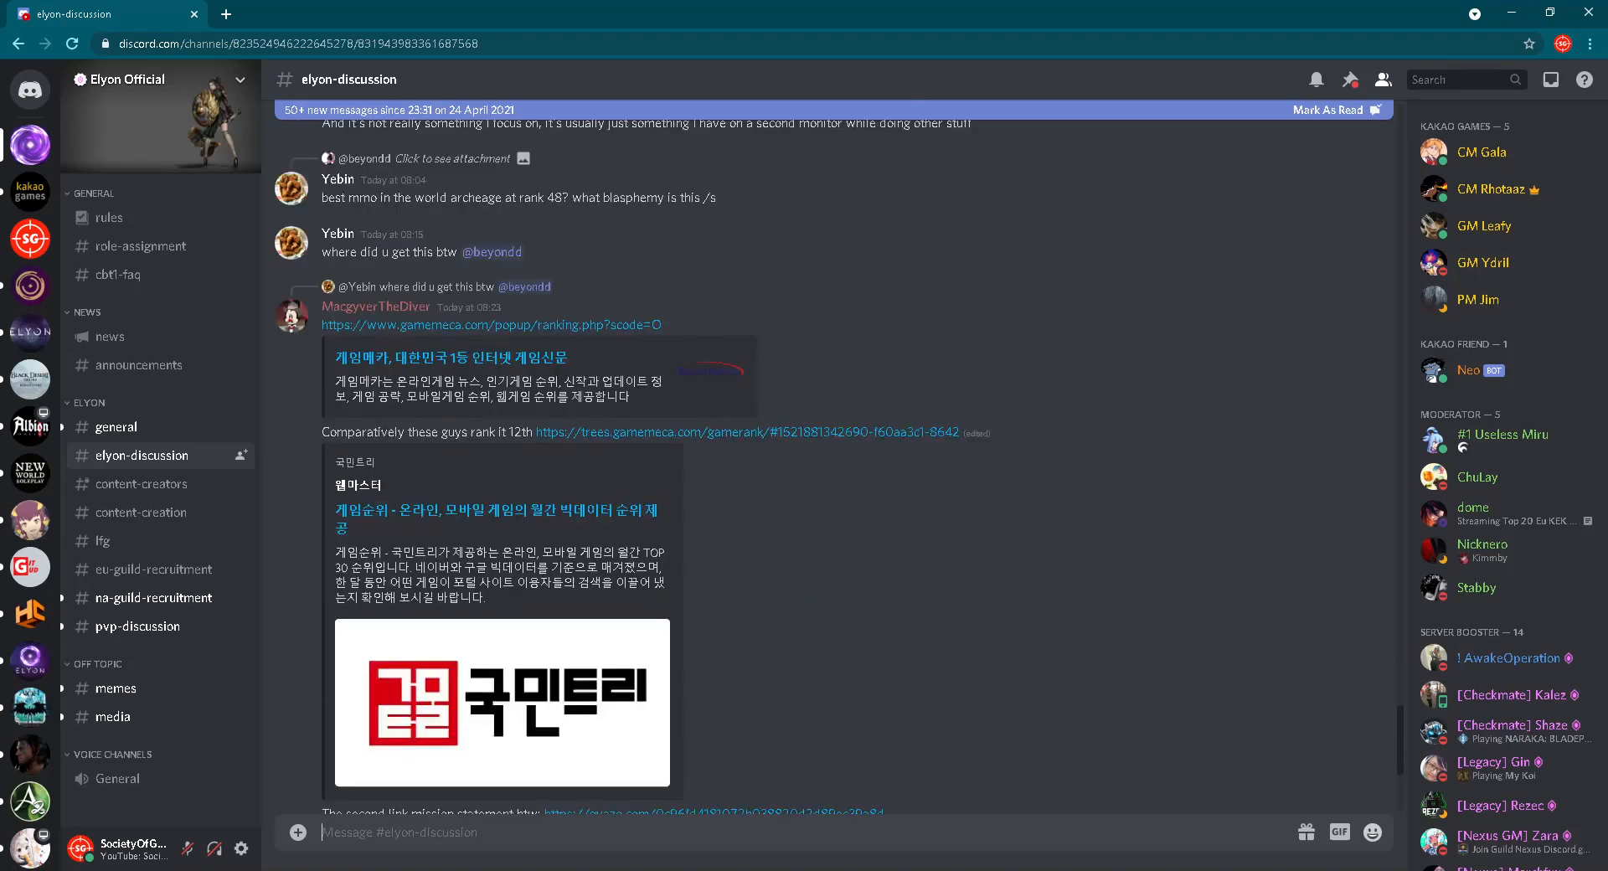
scroll("down", 3)
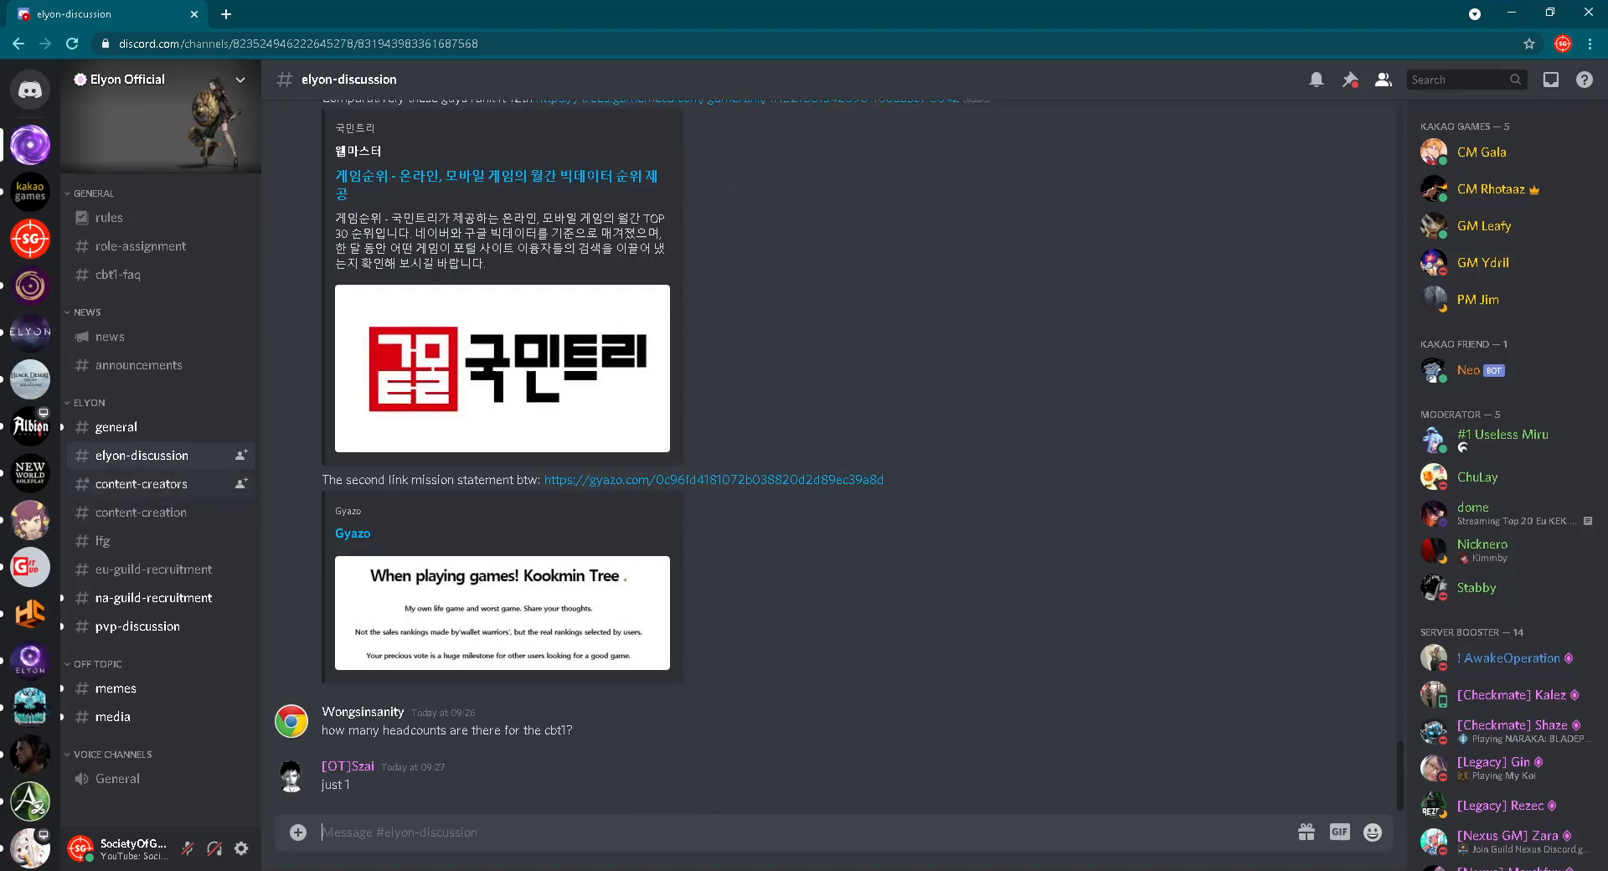
left_click(104, 541)
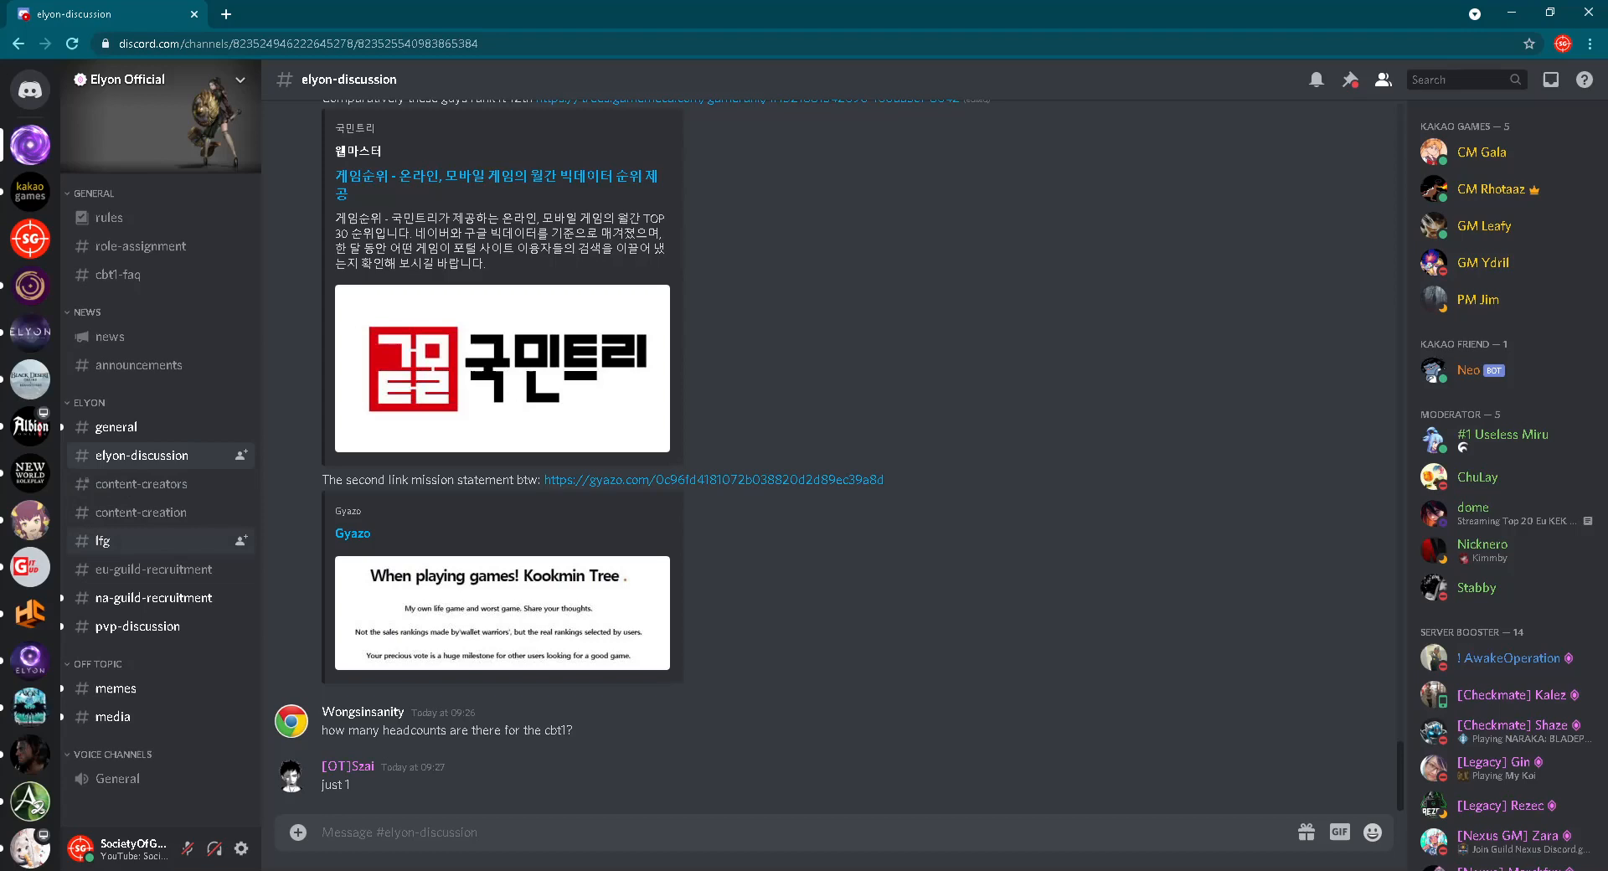
View the #lfg channel's guild recruiting and party-finding posts
left_click(102, 541)
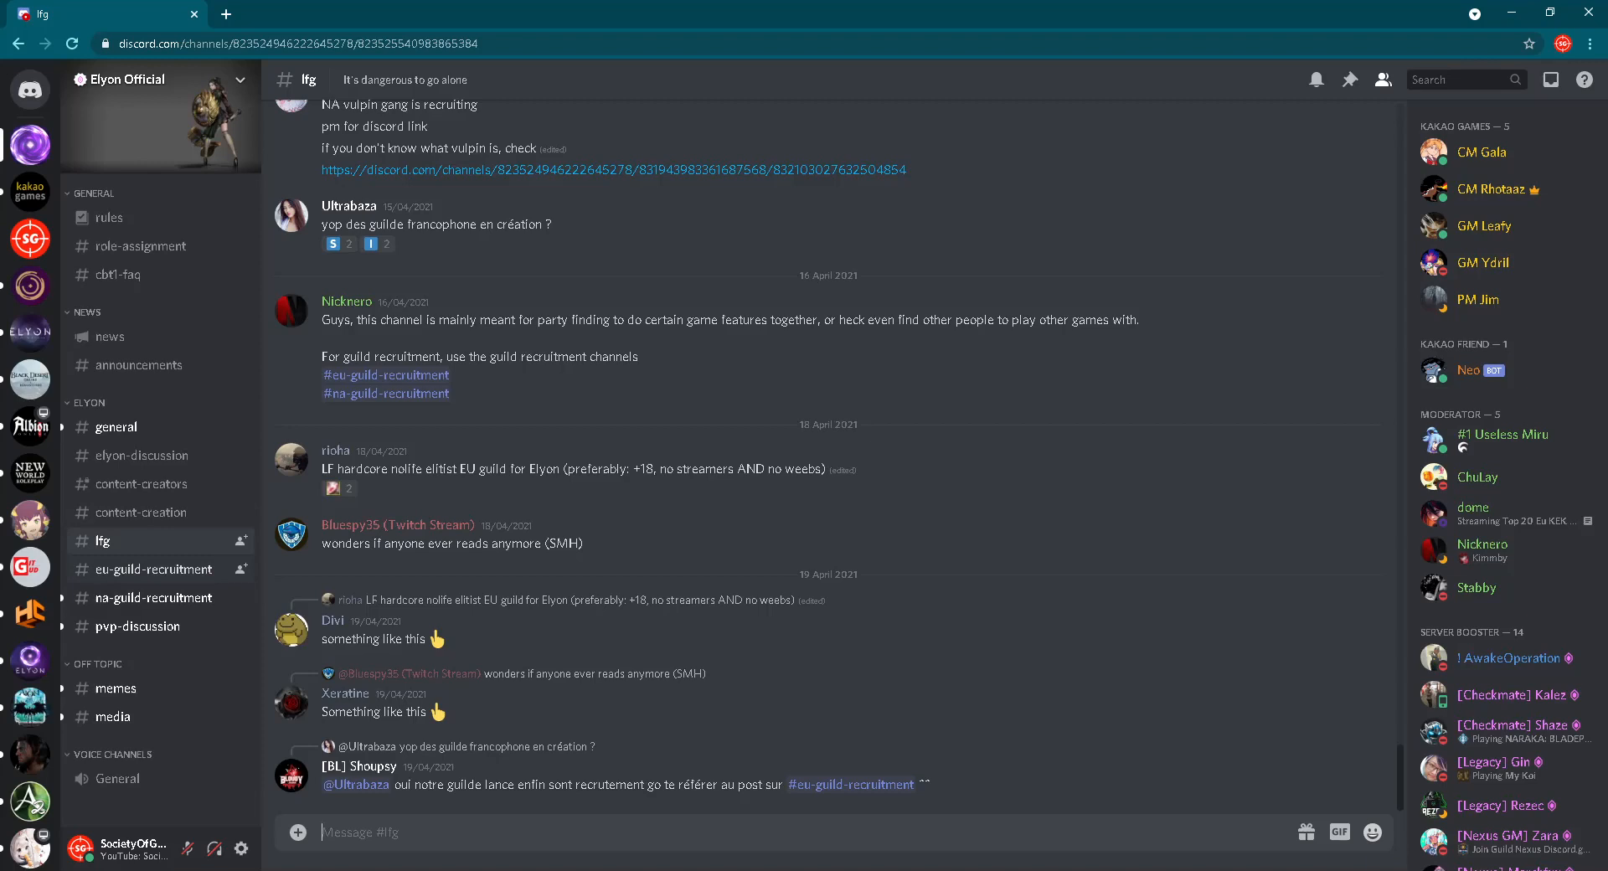
Browse #eu-guild-recruitment through the Turkish, Spanish and German guild ads
left_click(149, 567)
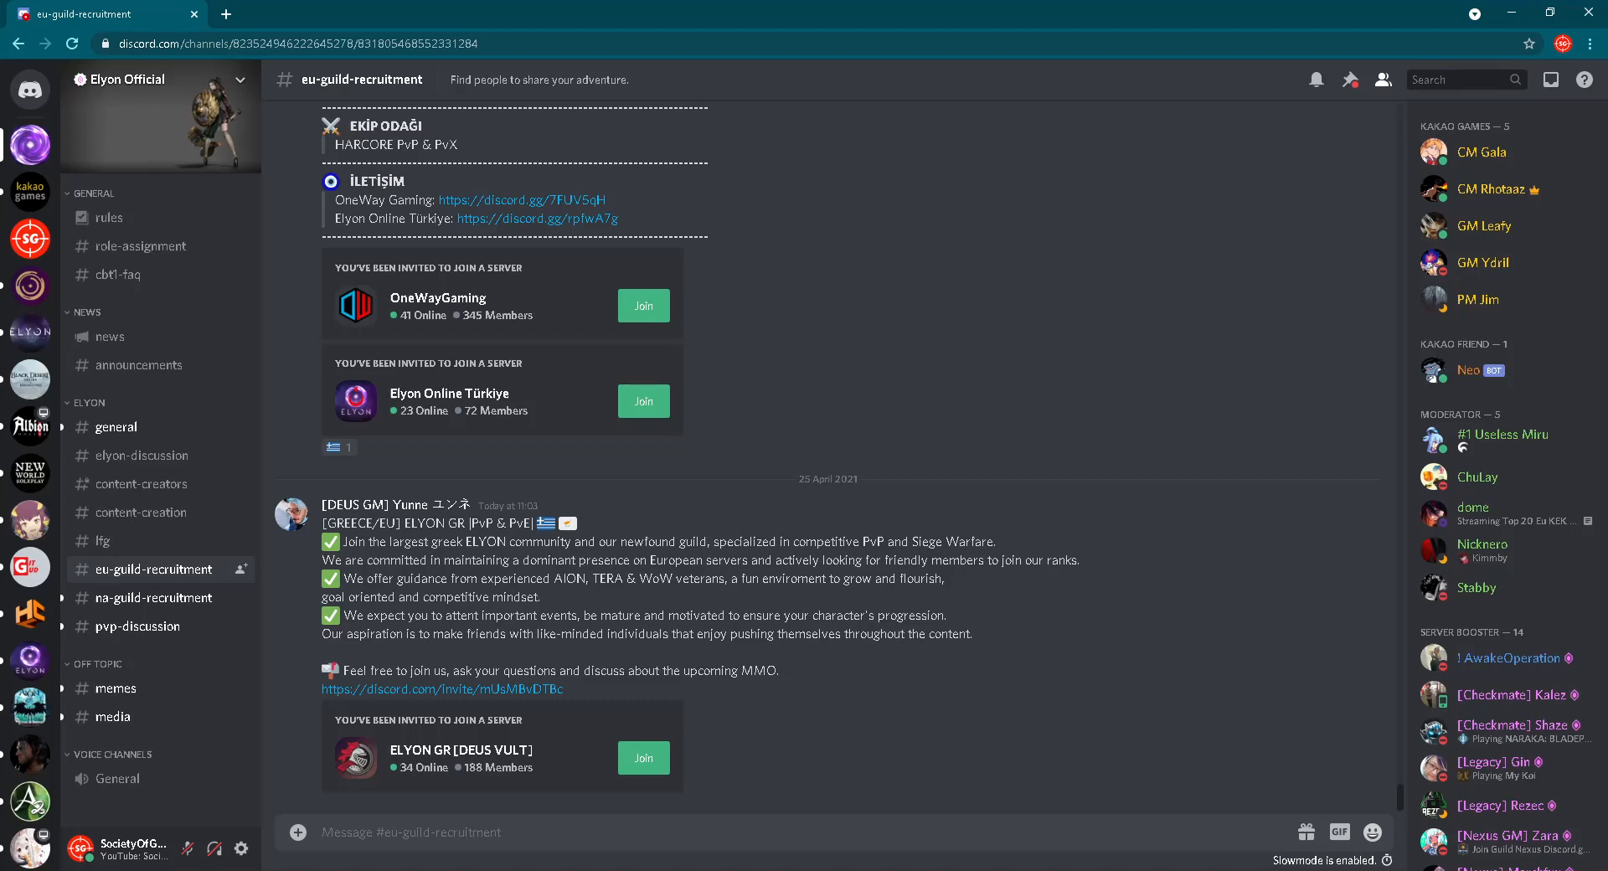
scroll("down", 3)
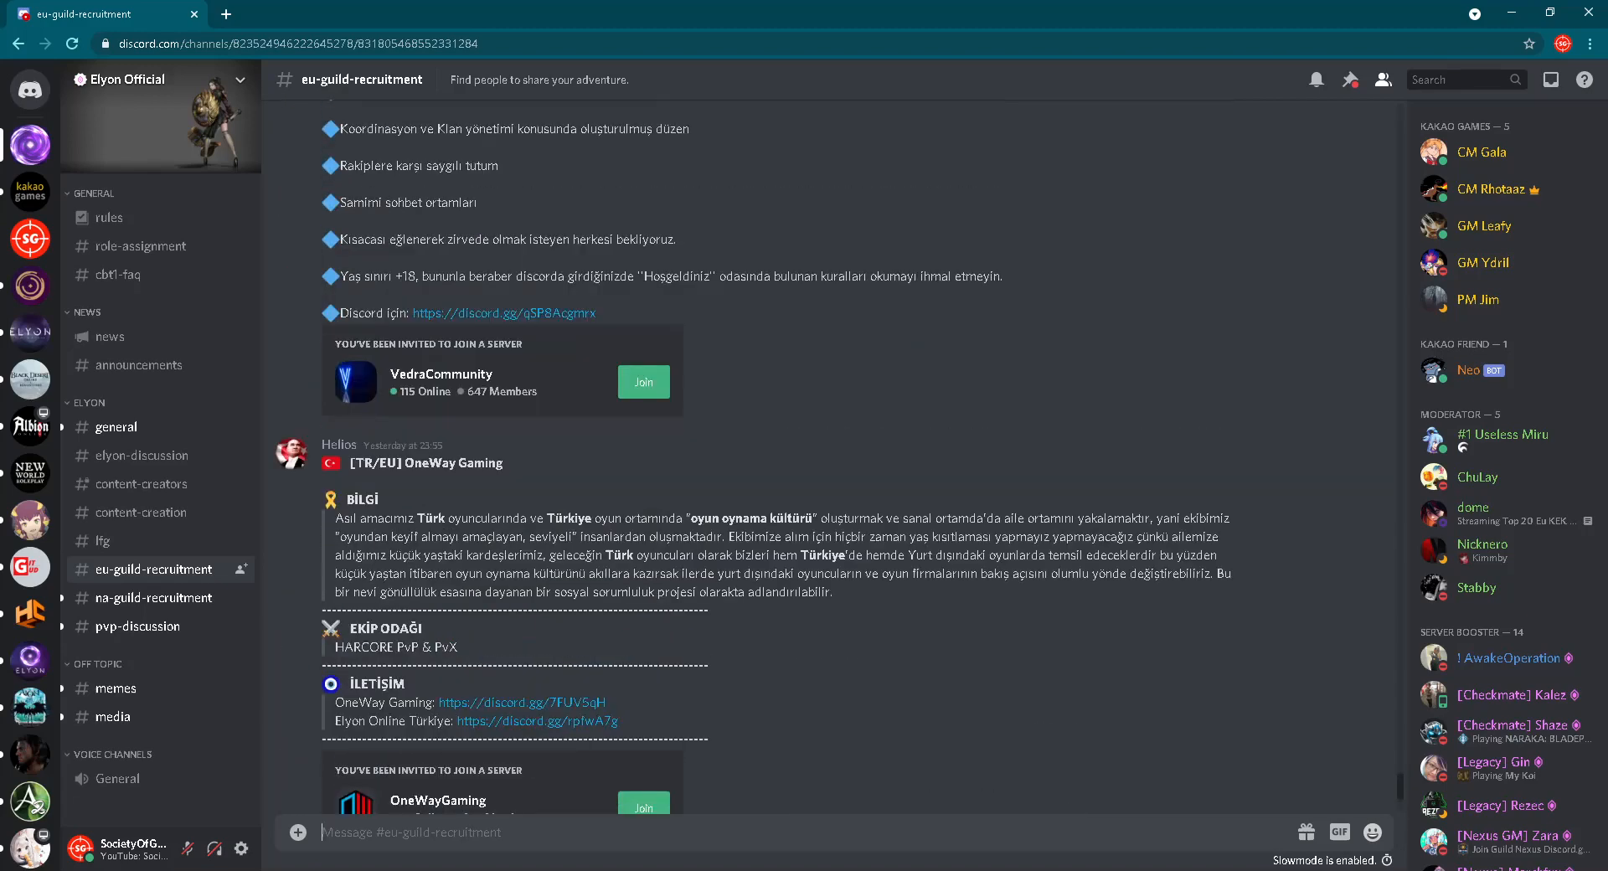
scroll("up", 3)
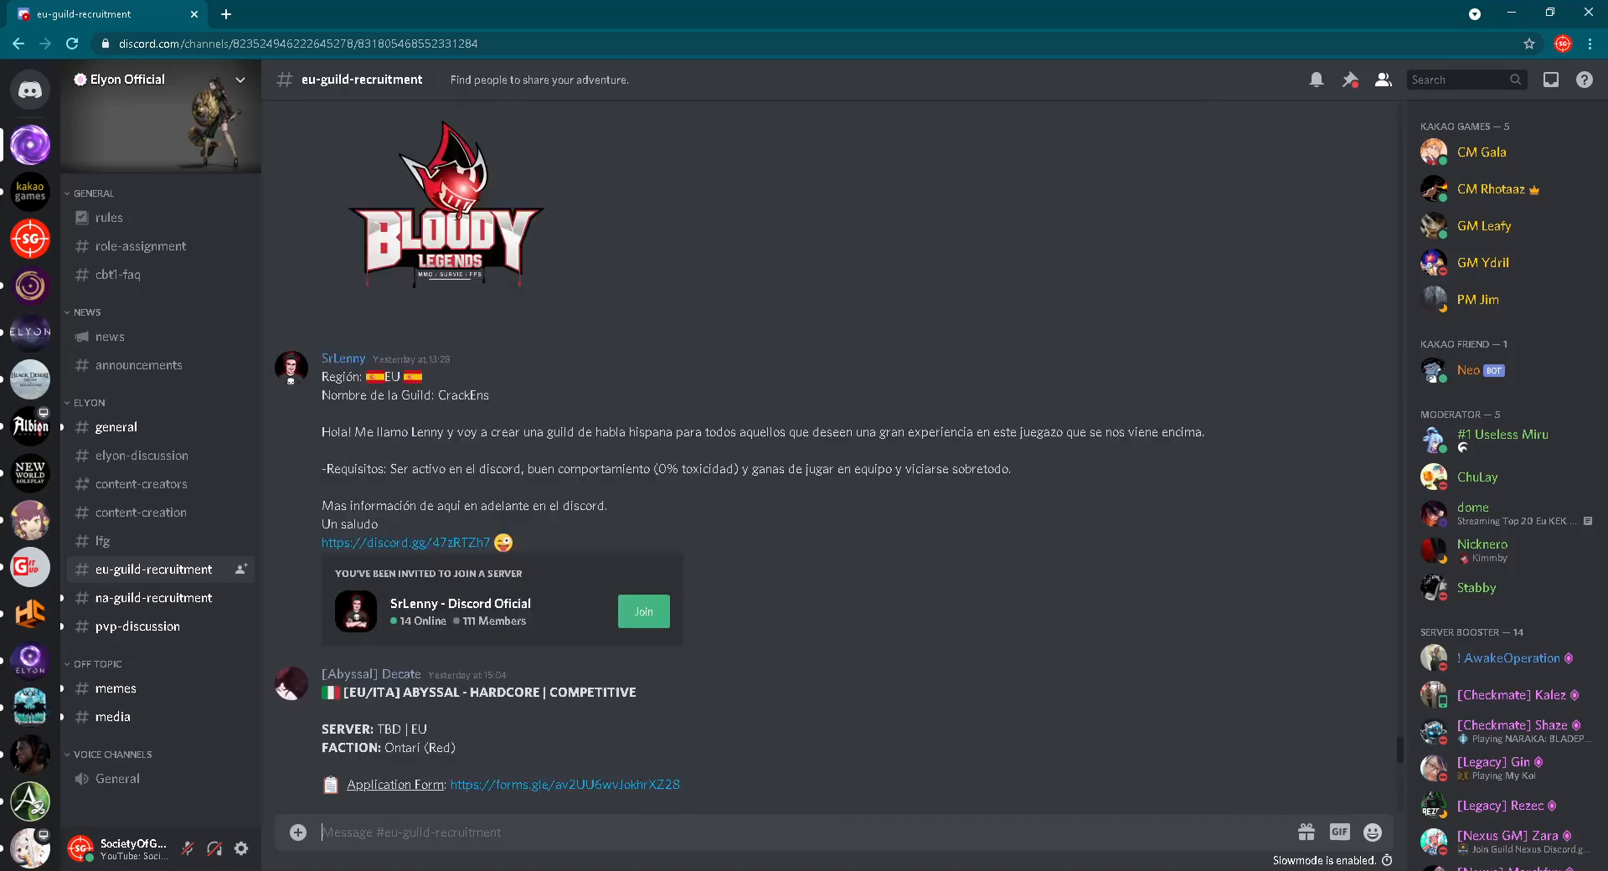
scroll("down", 3)
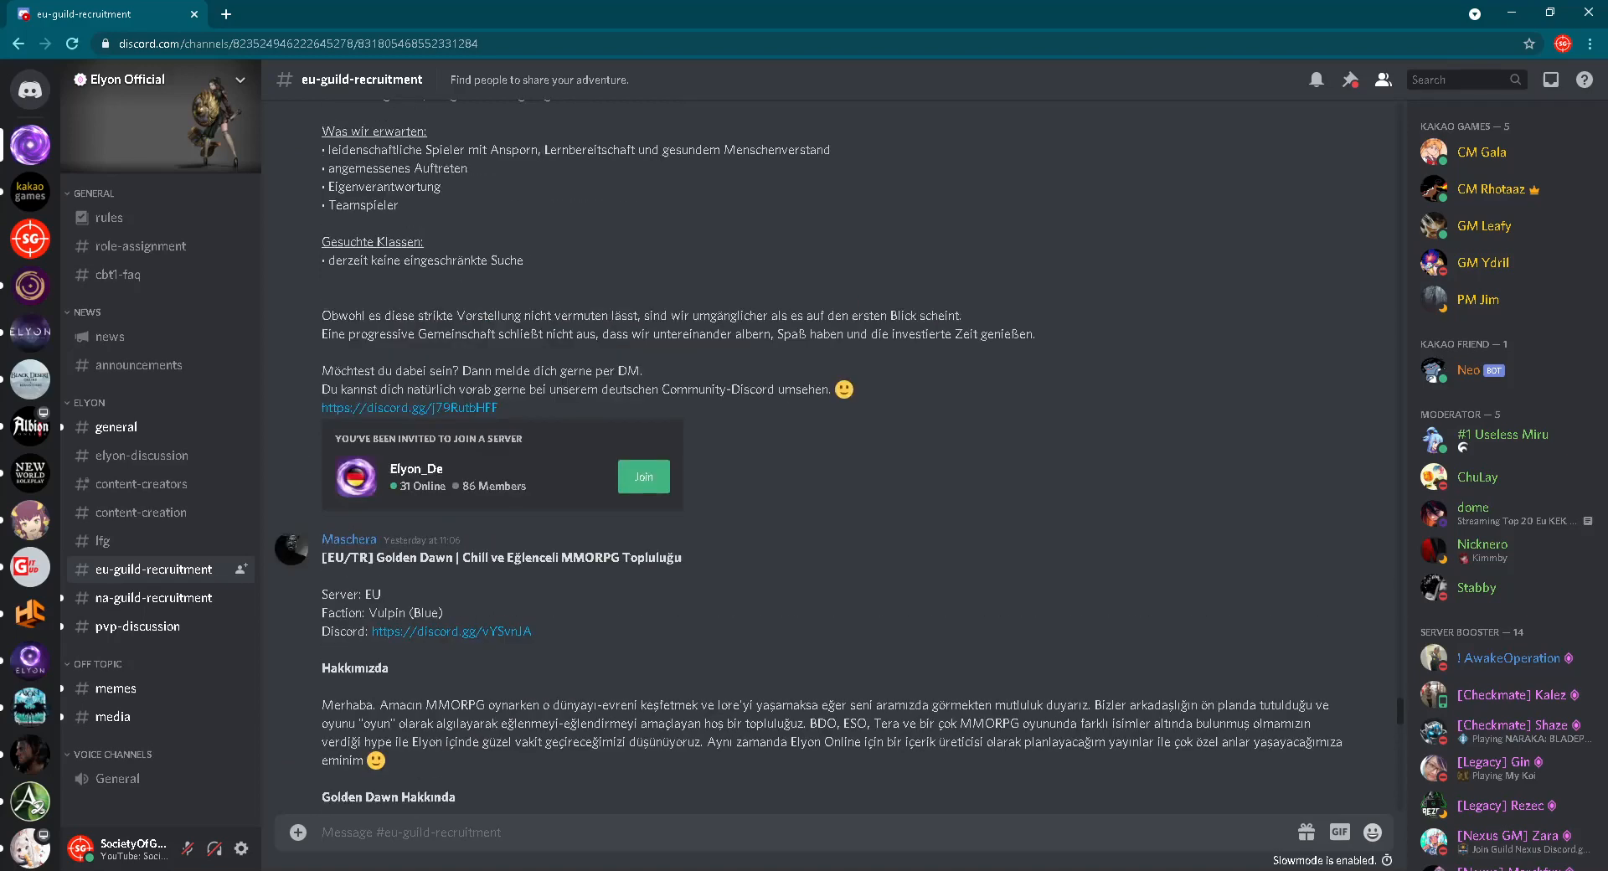
scroll("up", 3)
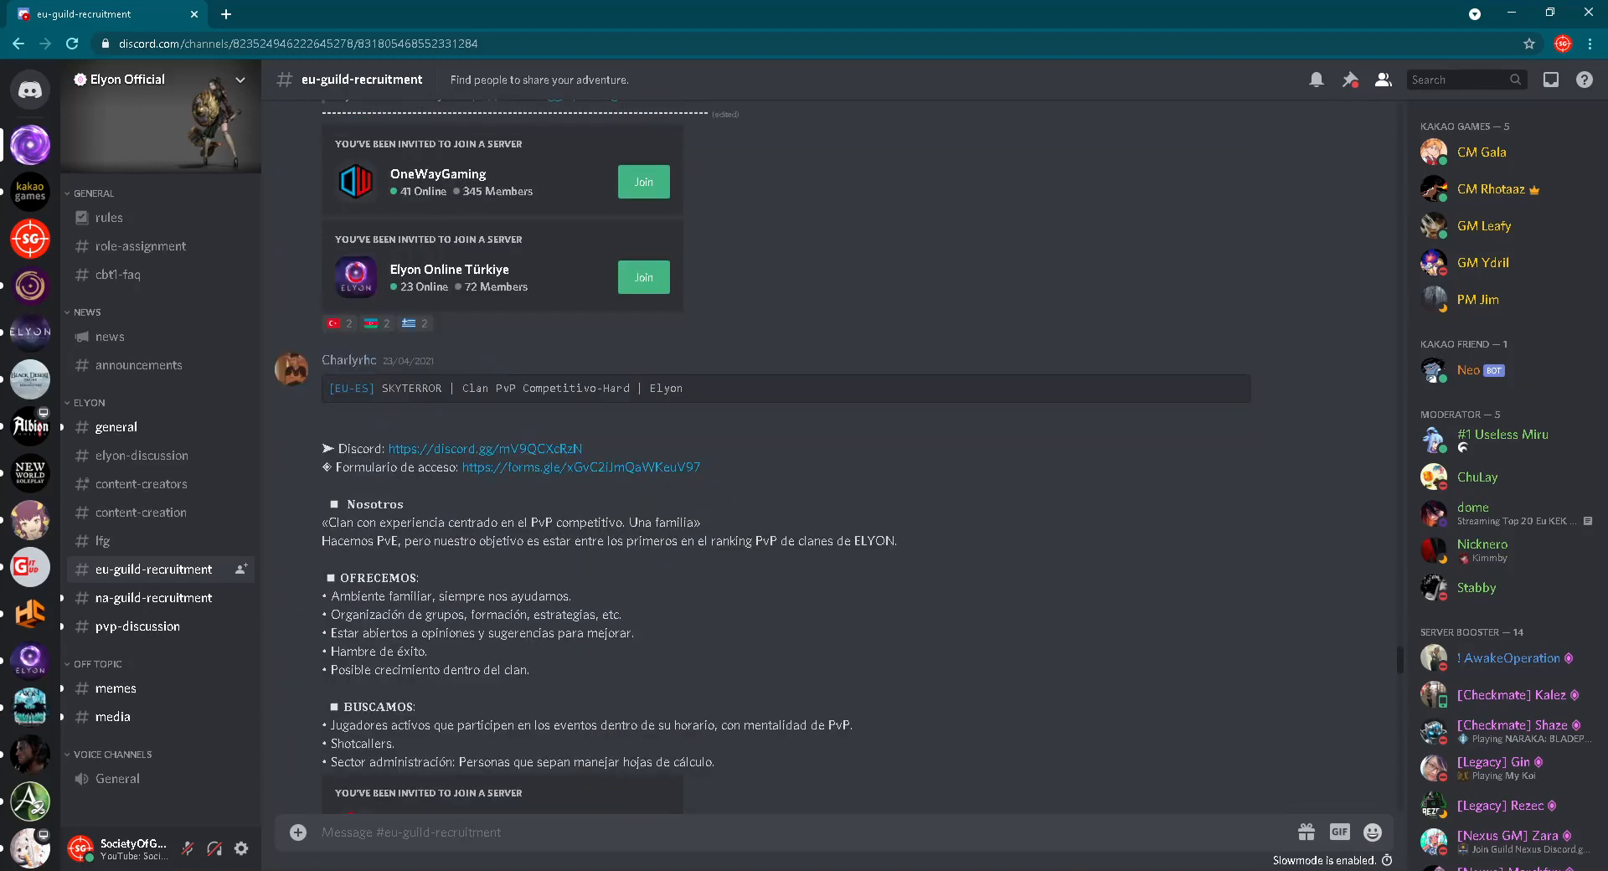
Scroll through the #na-guild-recruitment posts, then move to #pvp-discussion
left_click(154, 596)
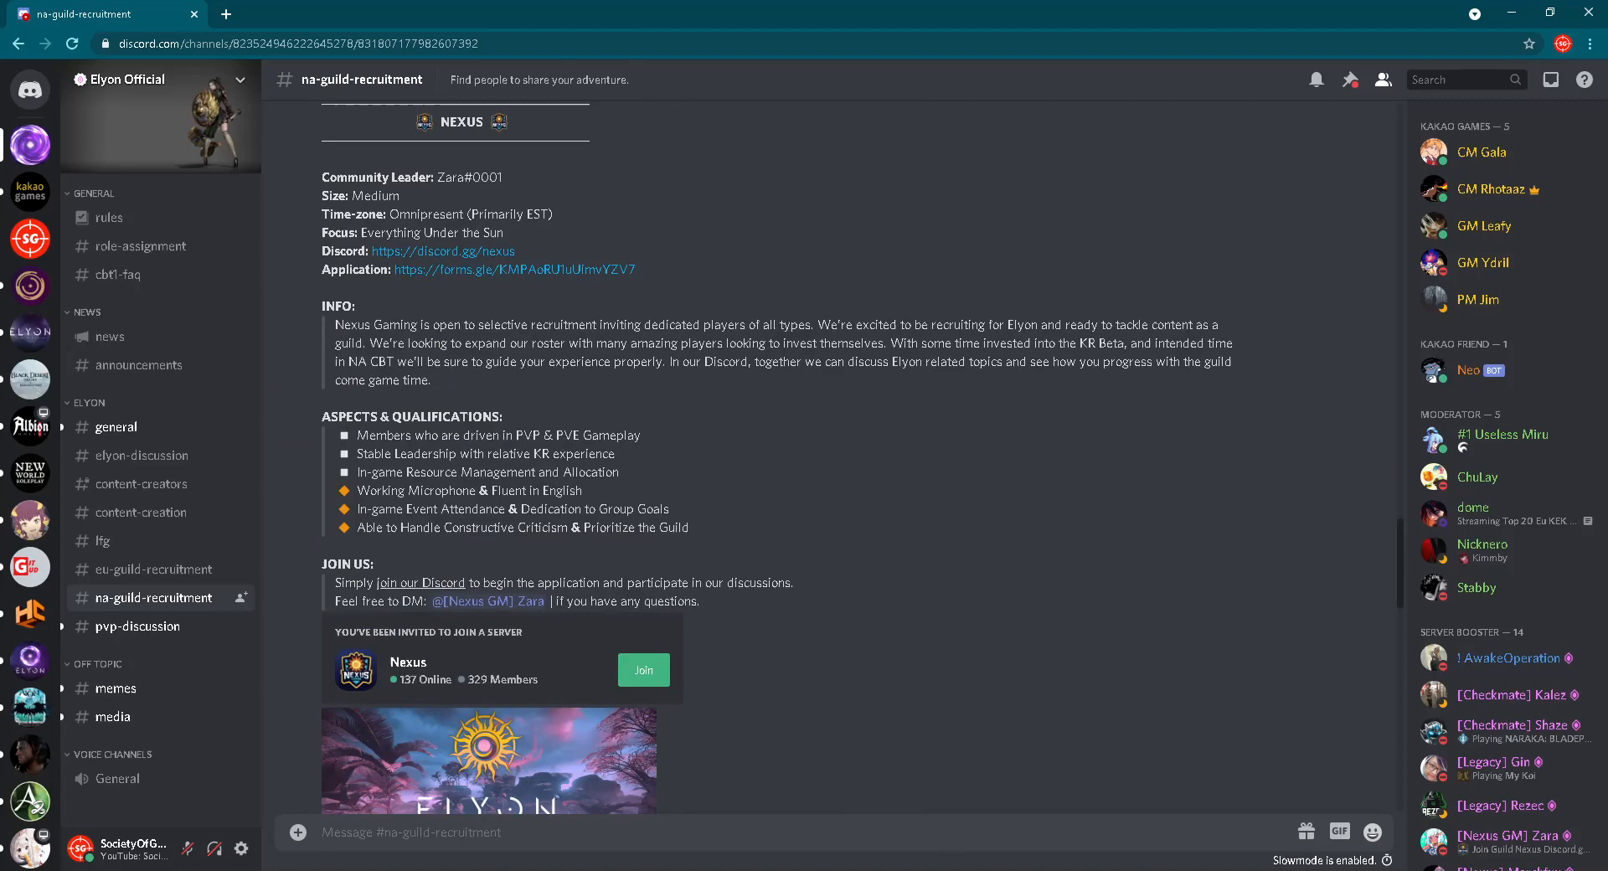
scroll("down", 3)
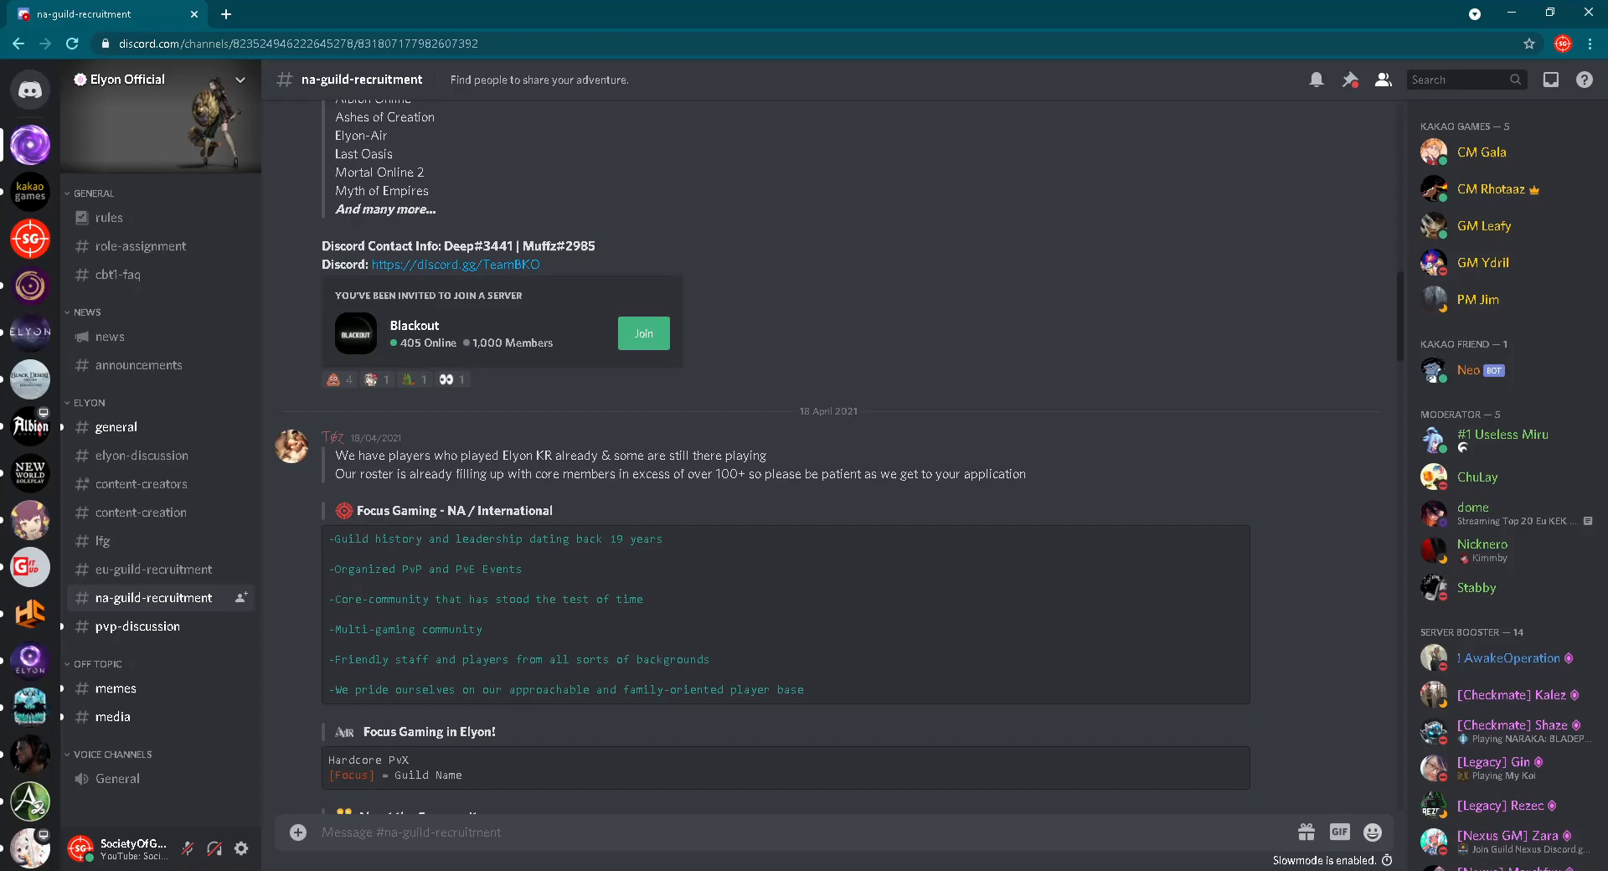
scroll("down", 3)
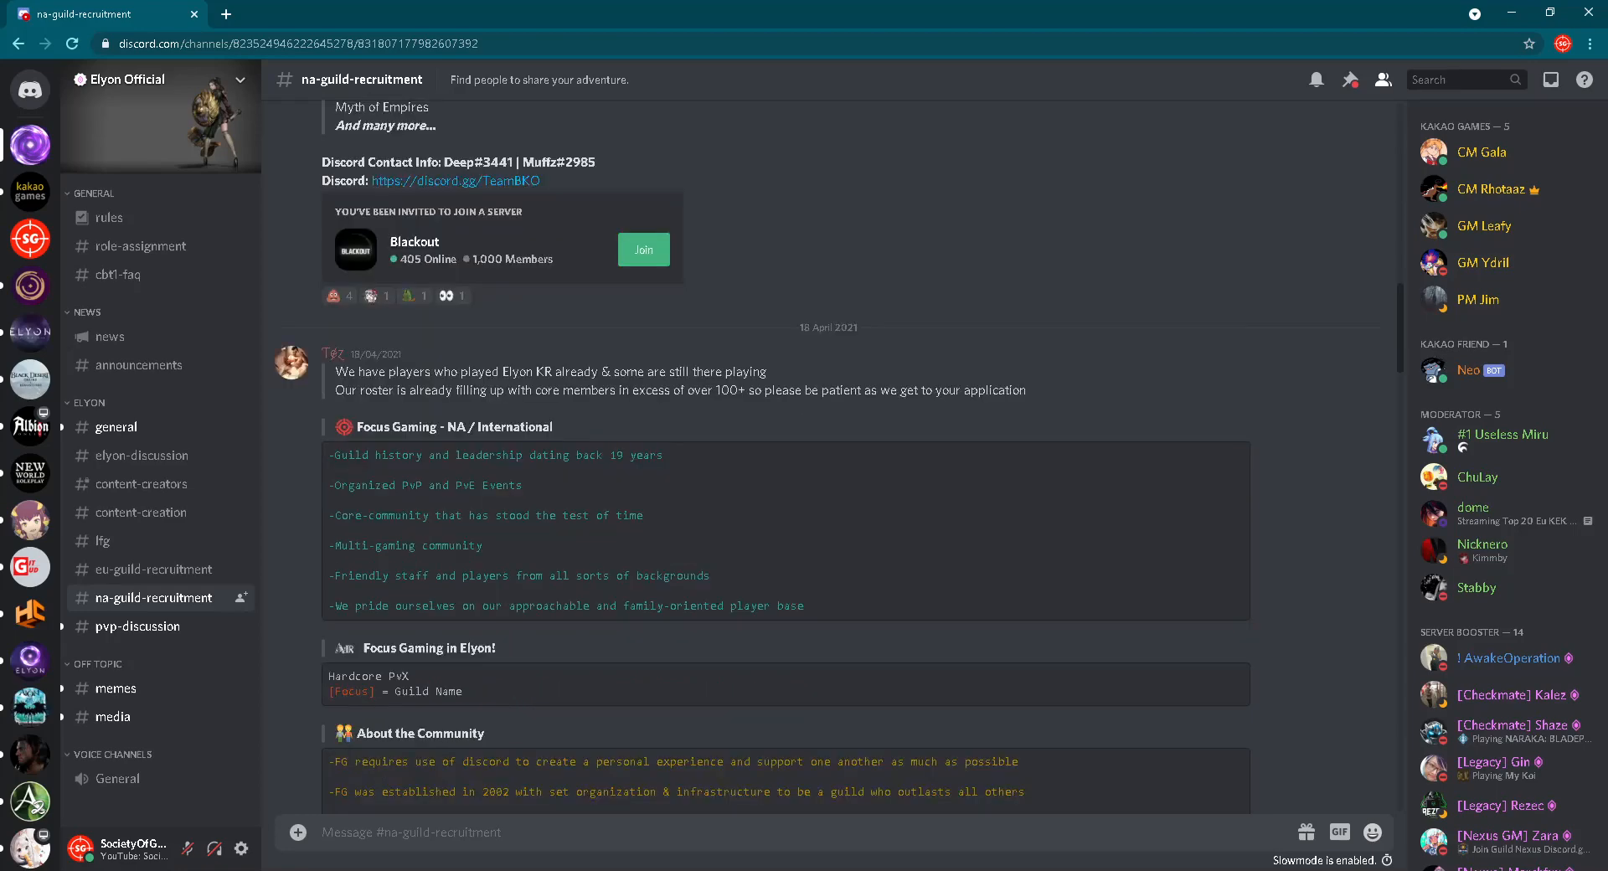
scroll("down", 3)
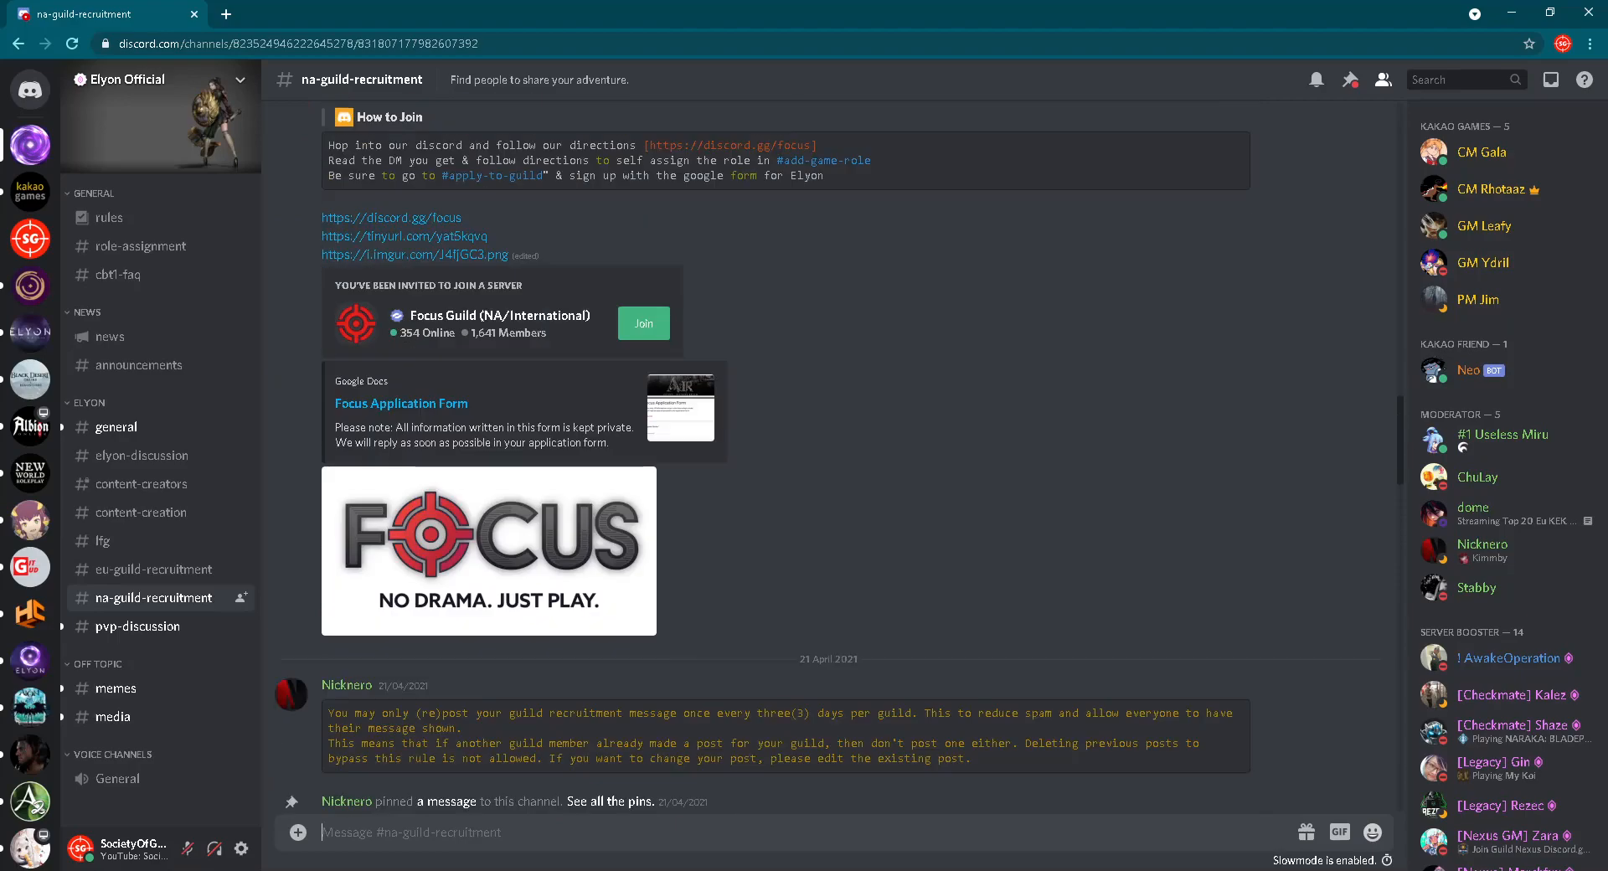
scroll("down", 3)
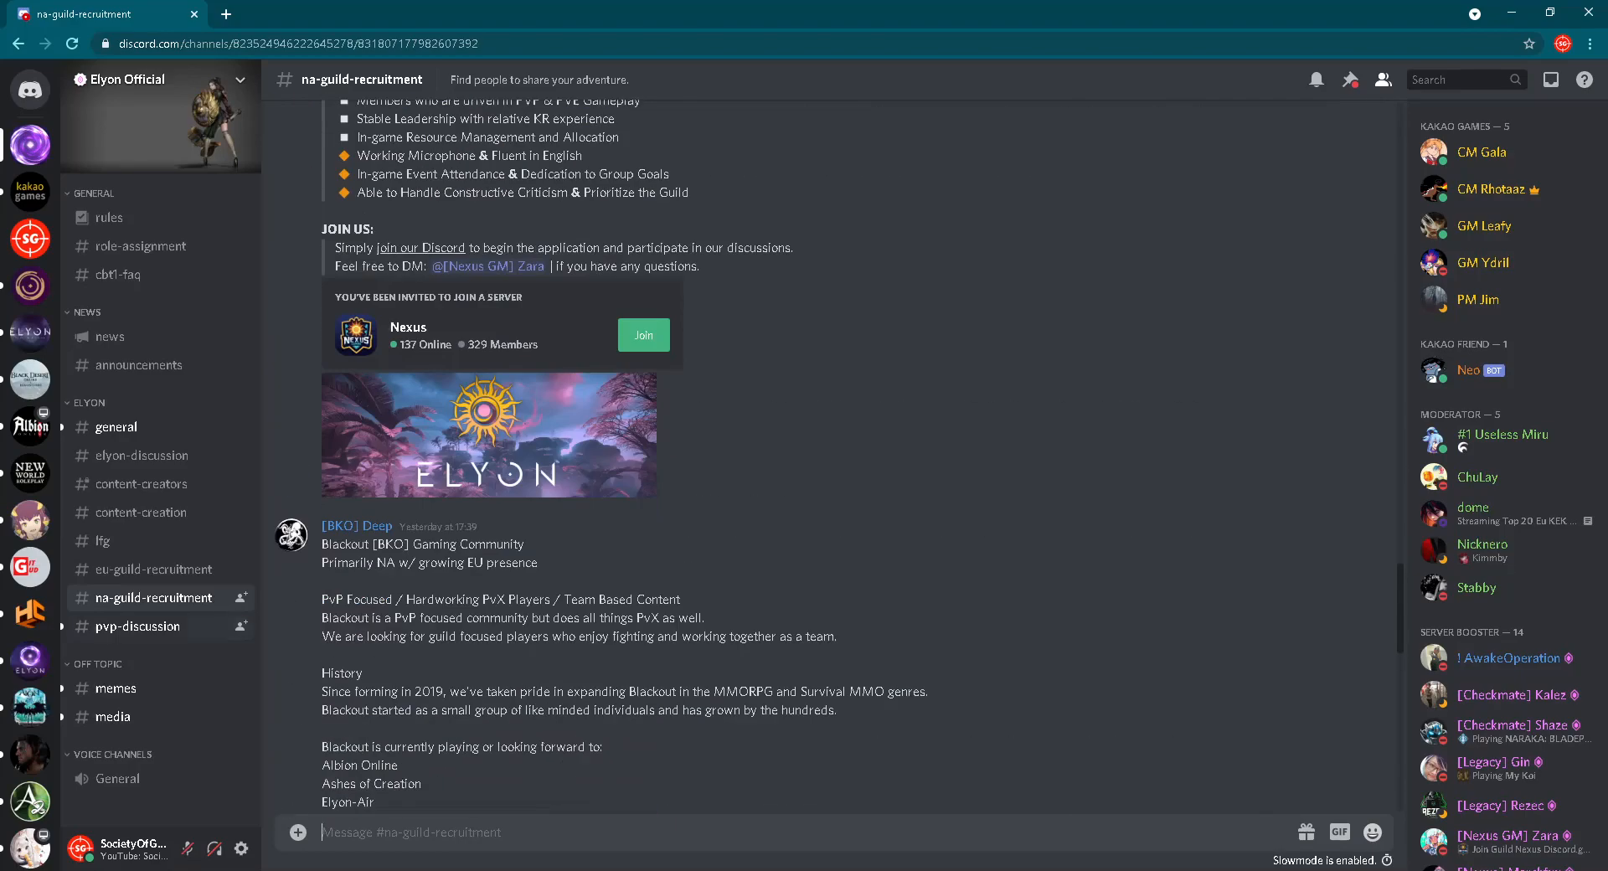
left_click(139, 627)
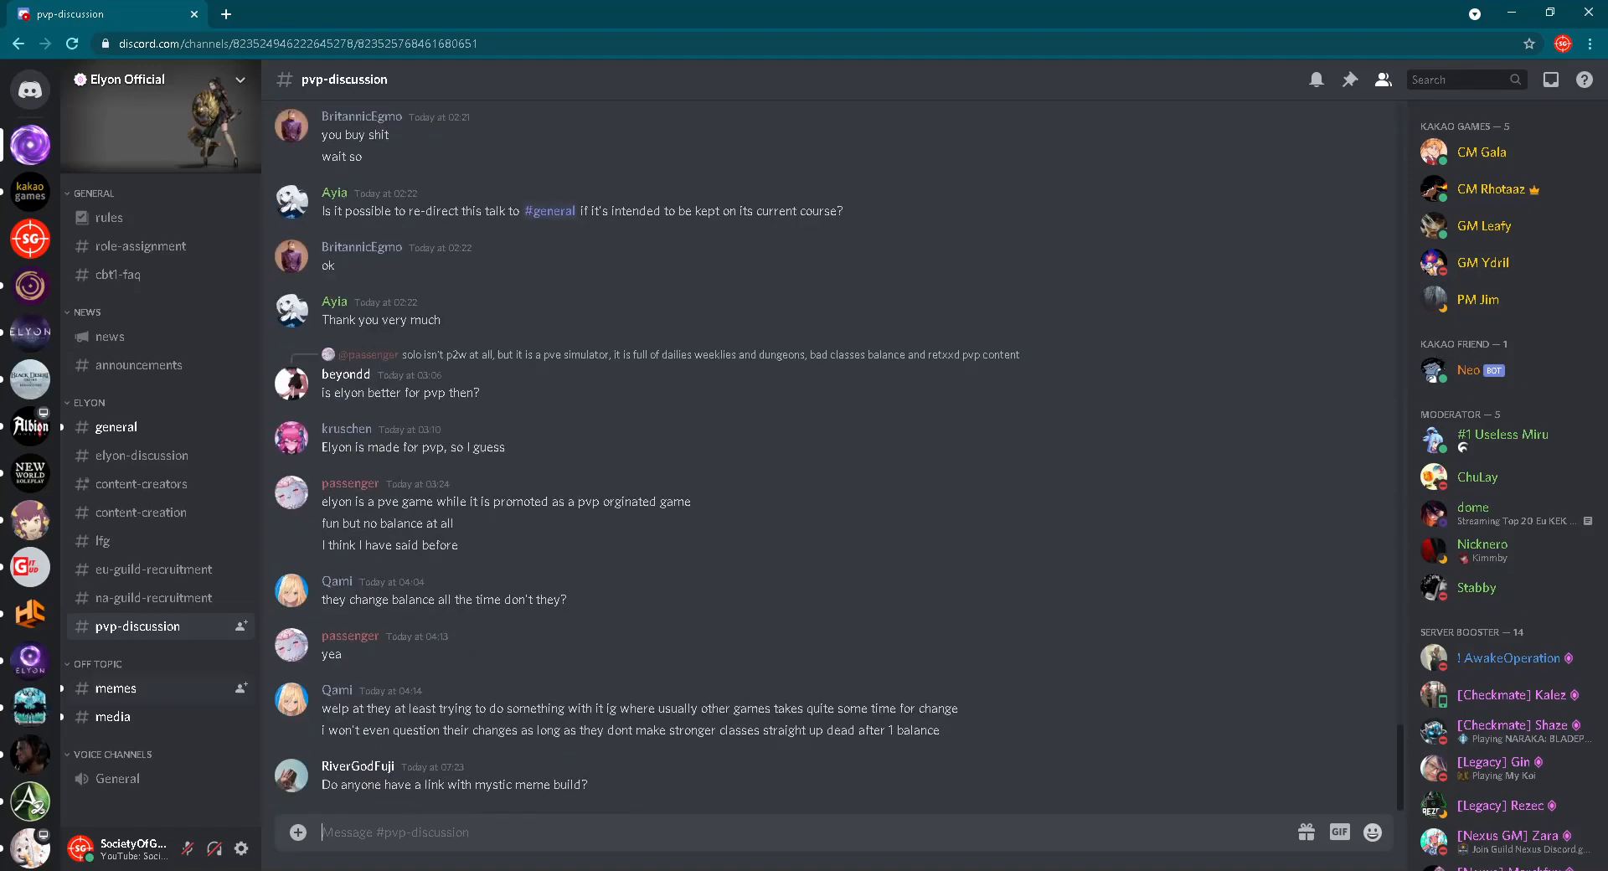
Glance at #memes under OFF TOPIC, then switch to #media with its screenshots and Spotify links
left_click(116, 688)
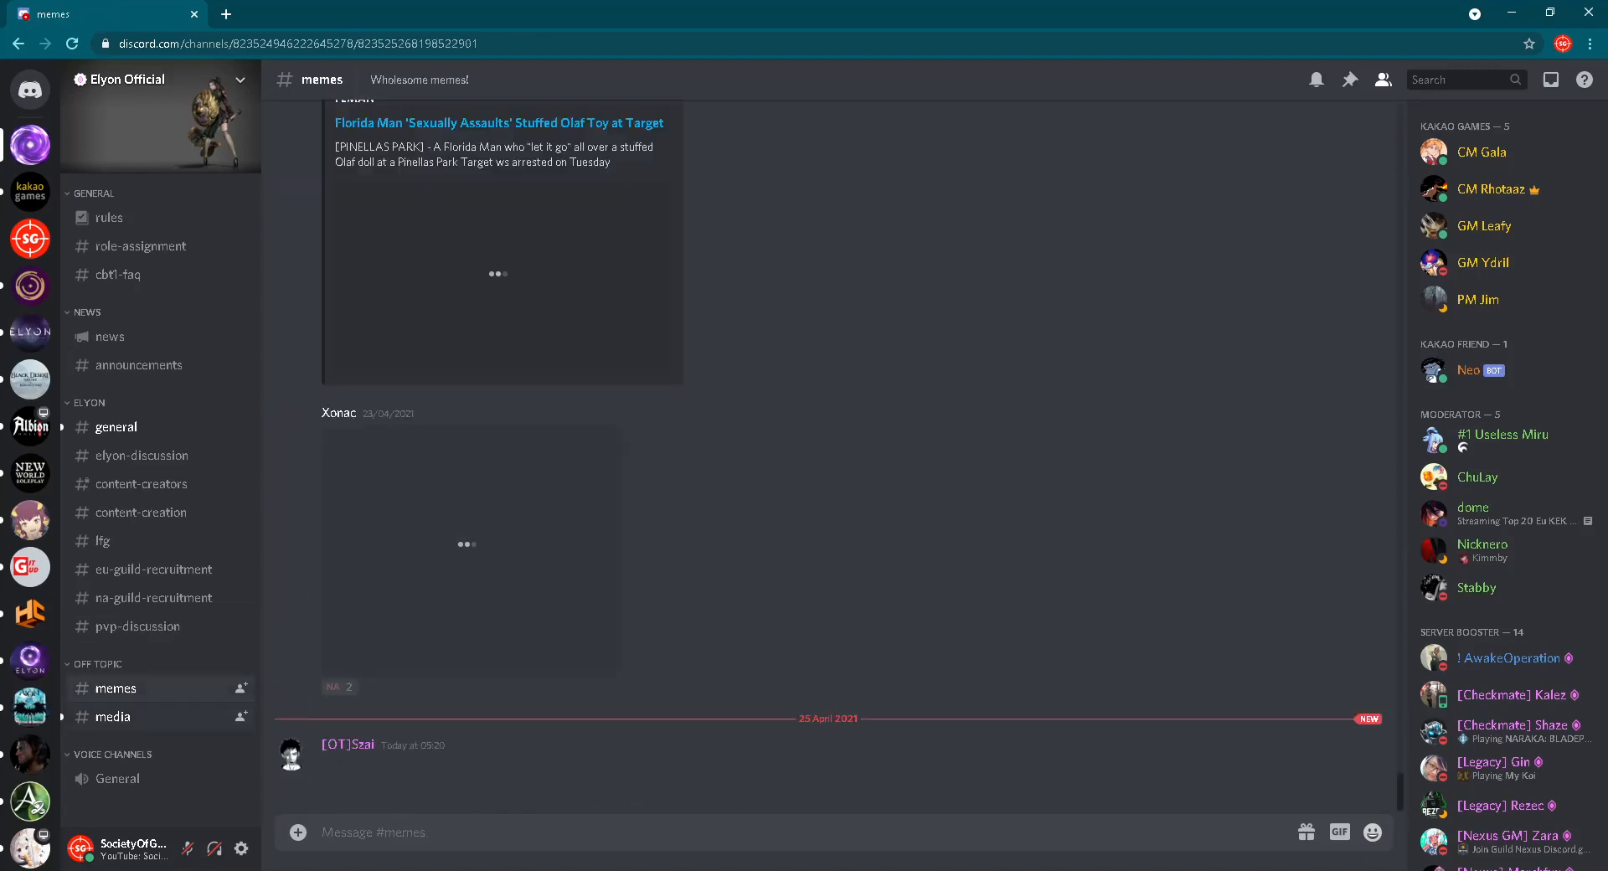
left_click(112, 717)
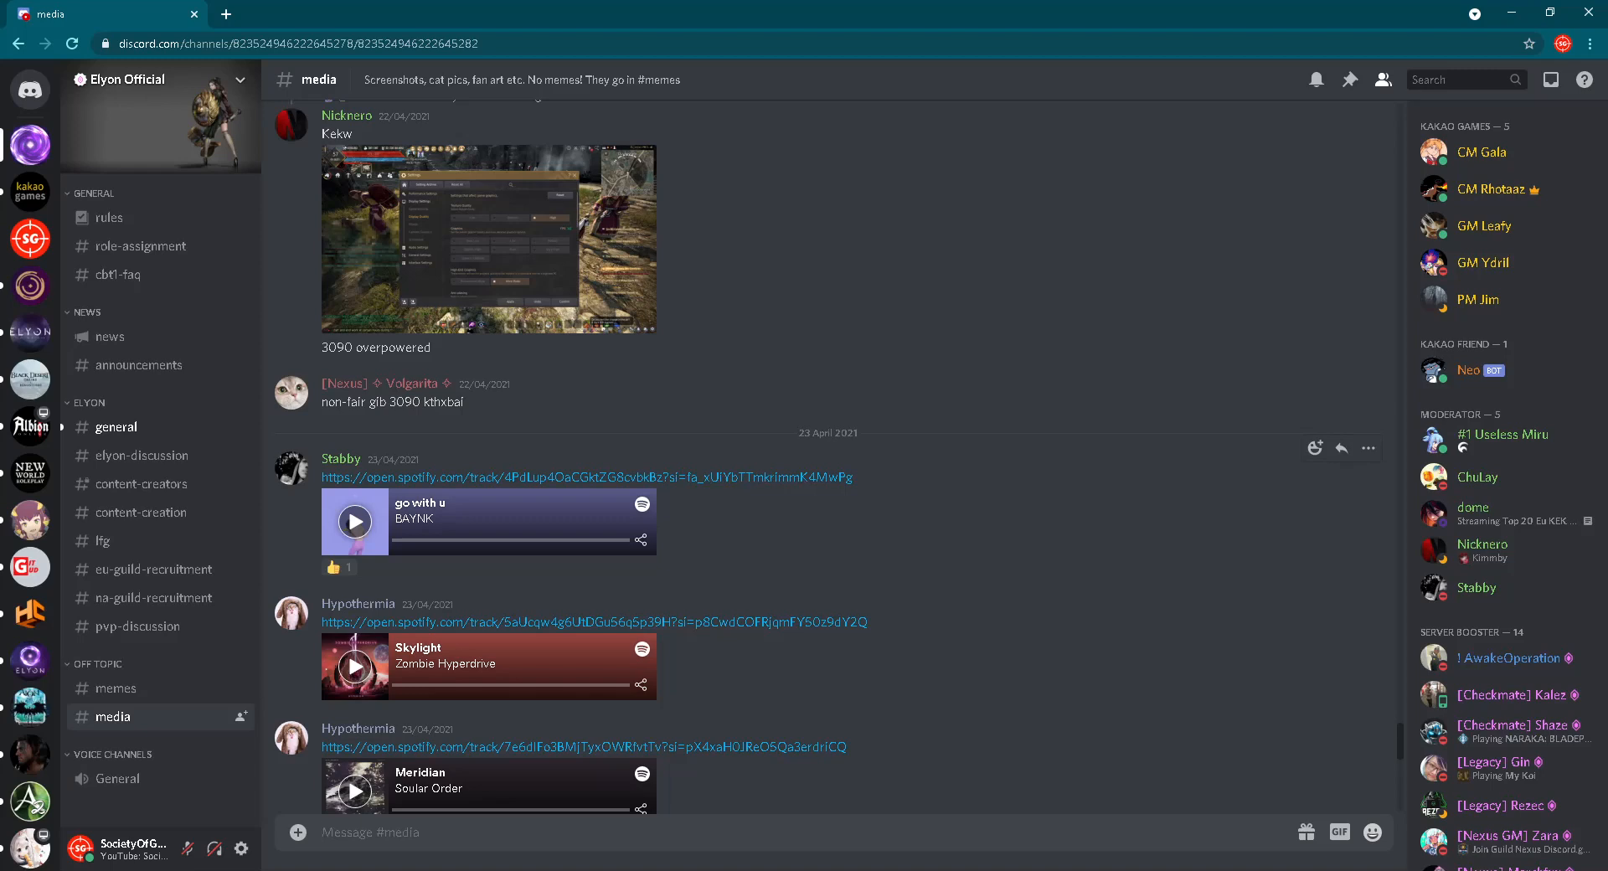
Return to the #rules channel with the server's welcome message and rules list
left_click(369, 833)
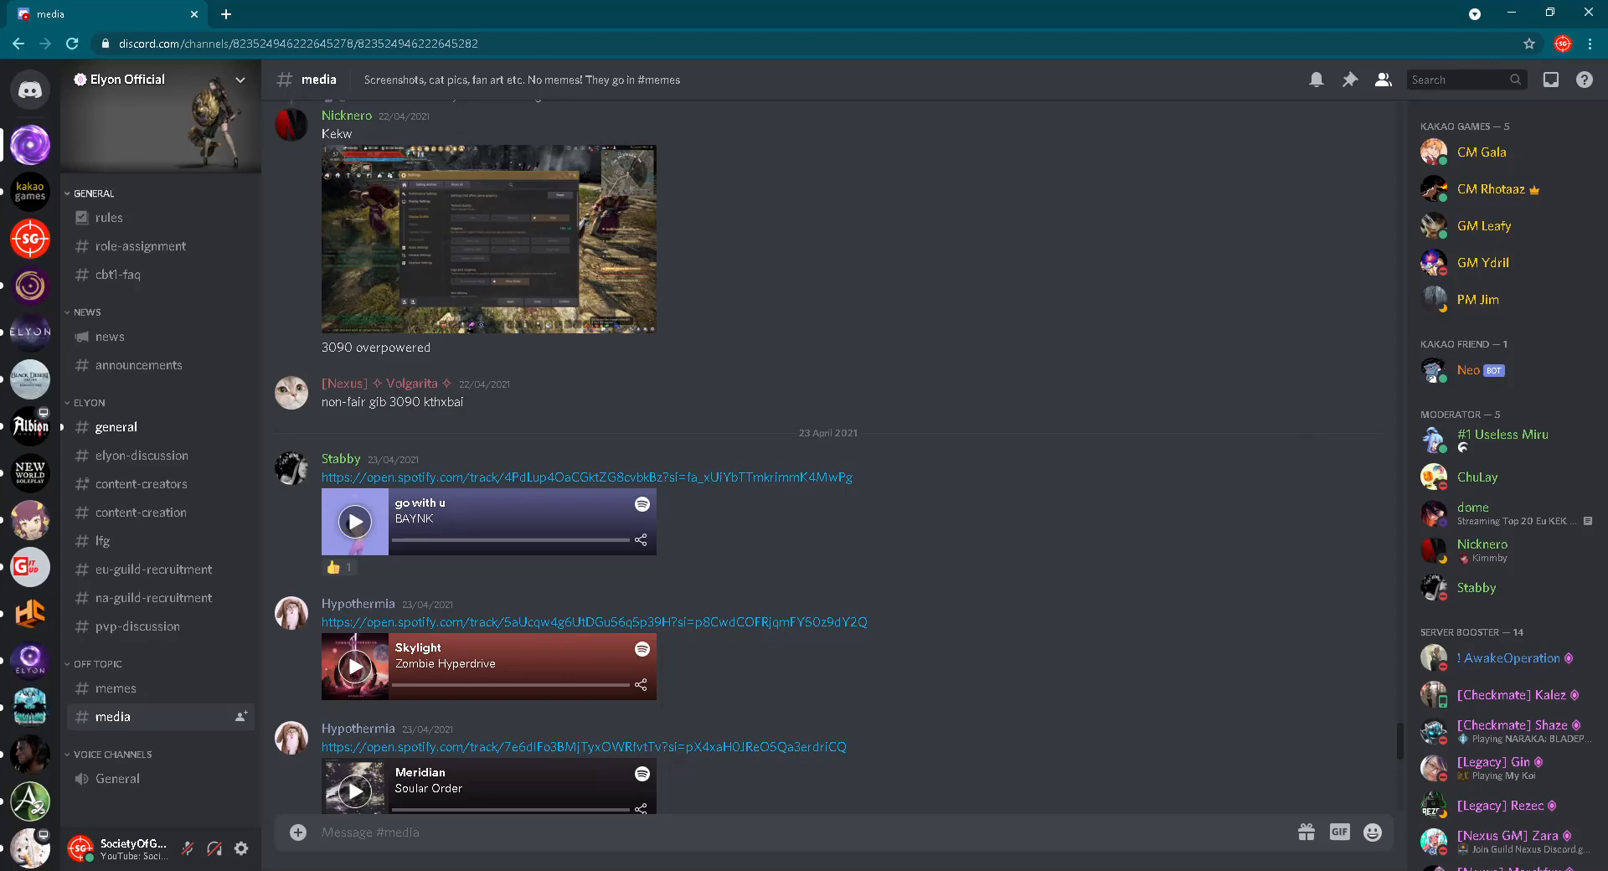
left_click(109, 216)
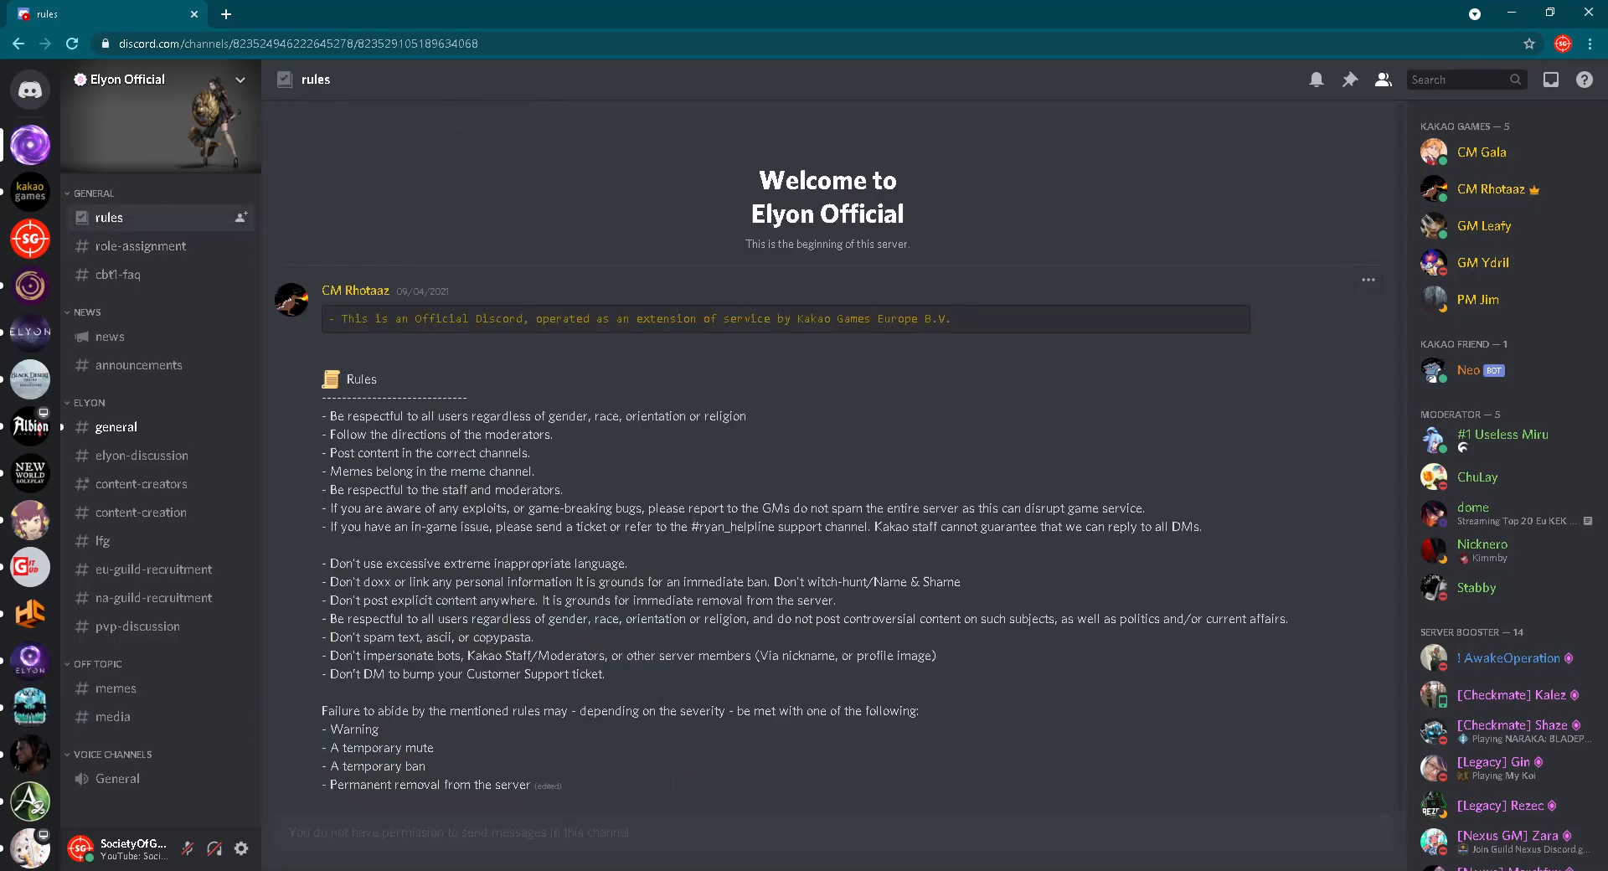